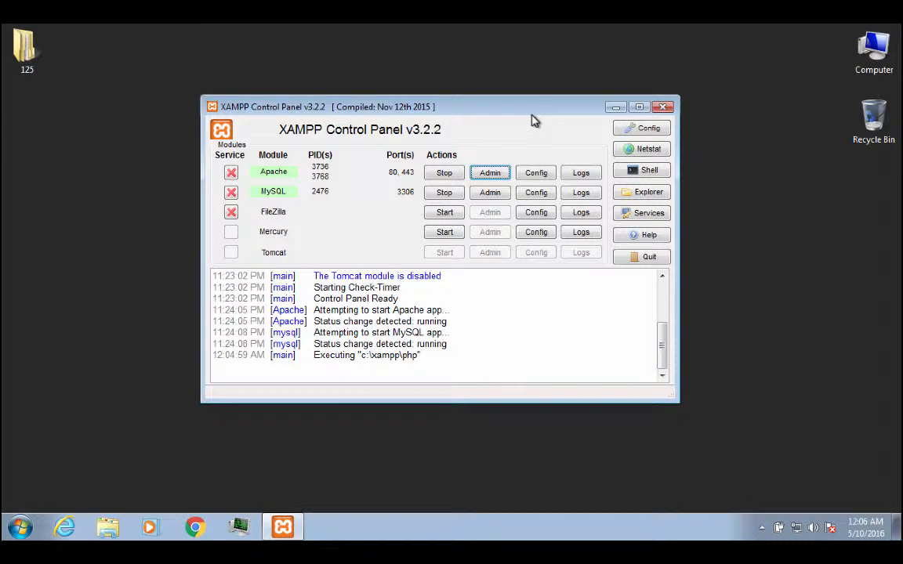
{"action": "mouse_move", "coordinate": [329, 218]}
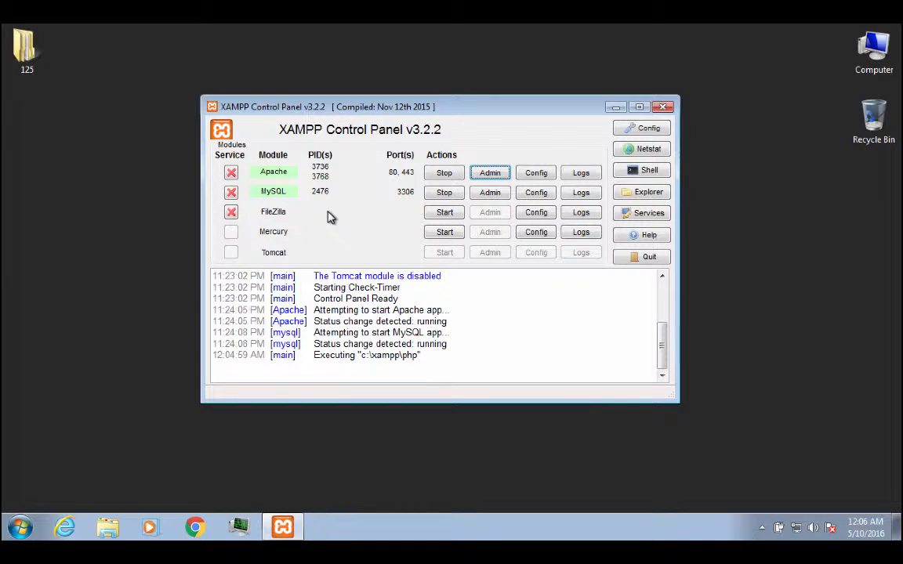
{"action": "mouse_move", "coordinate": [553, 108]}
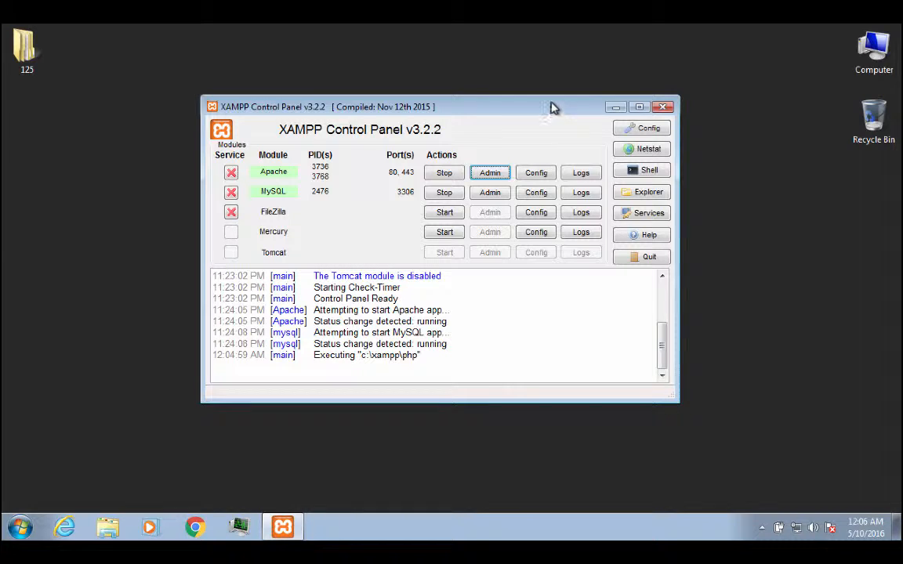
{"action": "mouse_move", "coordinate": [540, 116]}
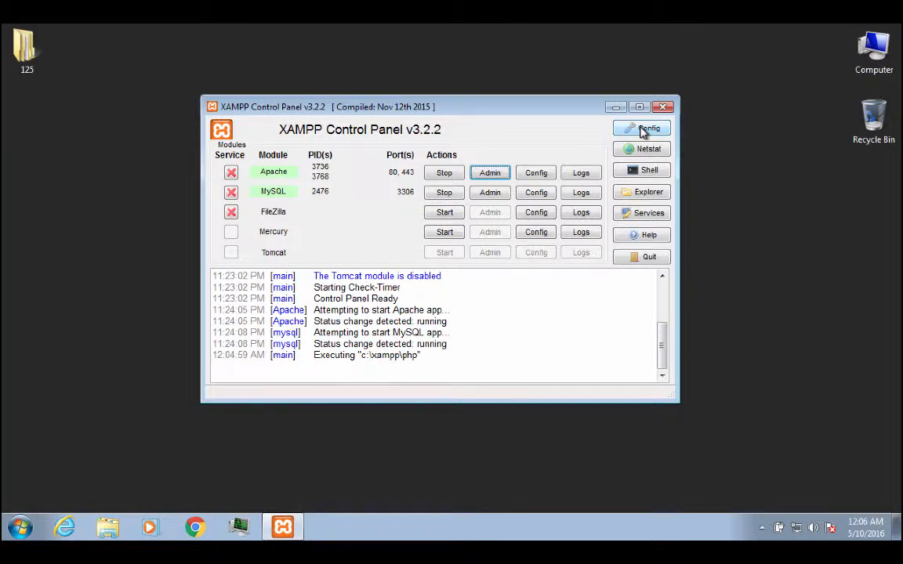
Toggle Apache and MySQL autostart in the panel's Config settings, then cancel without saving
{"action": "left_click", "coordinate": [641, 127]}
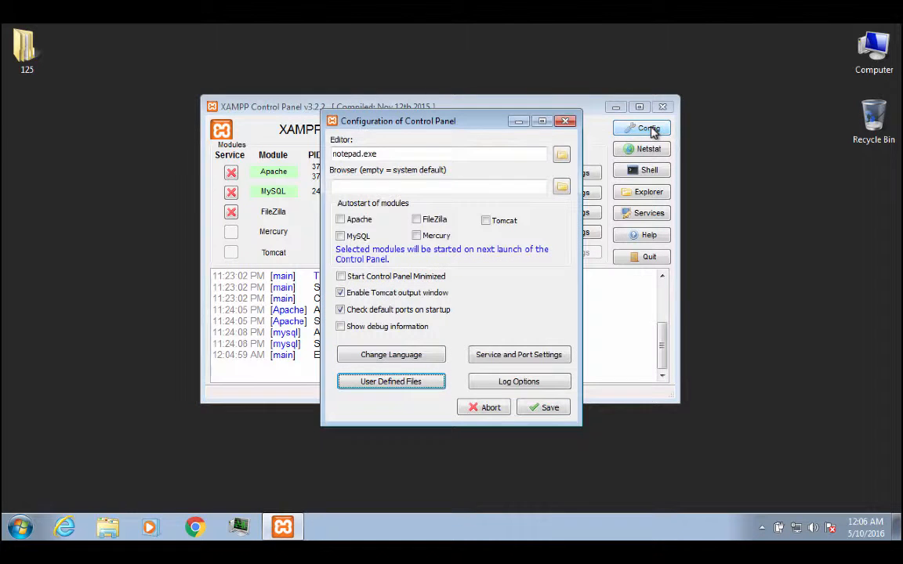
{"action": "mouse_move", "coordinate": [437, 126]}
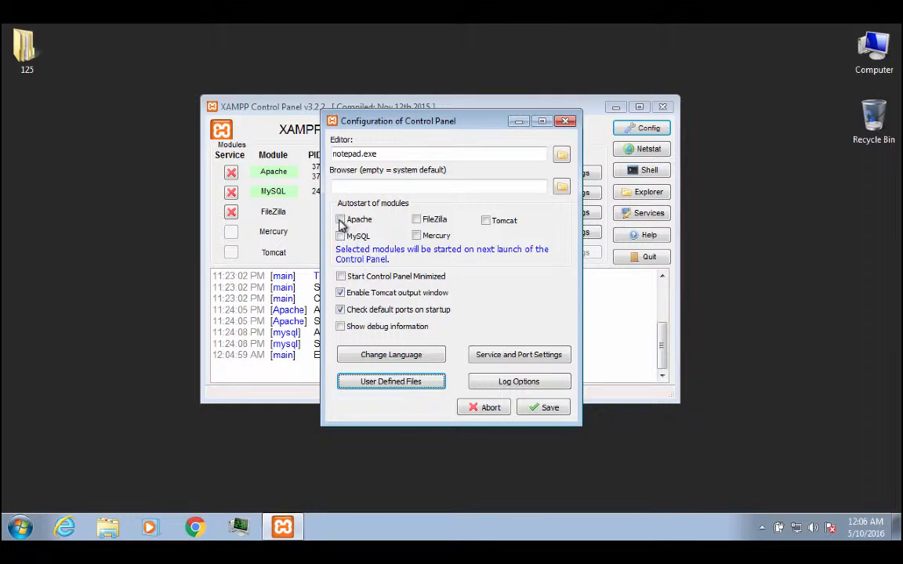
{"action": "left_click", "coordinate": [340, 220]}
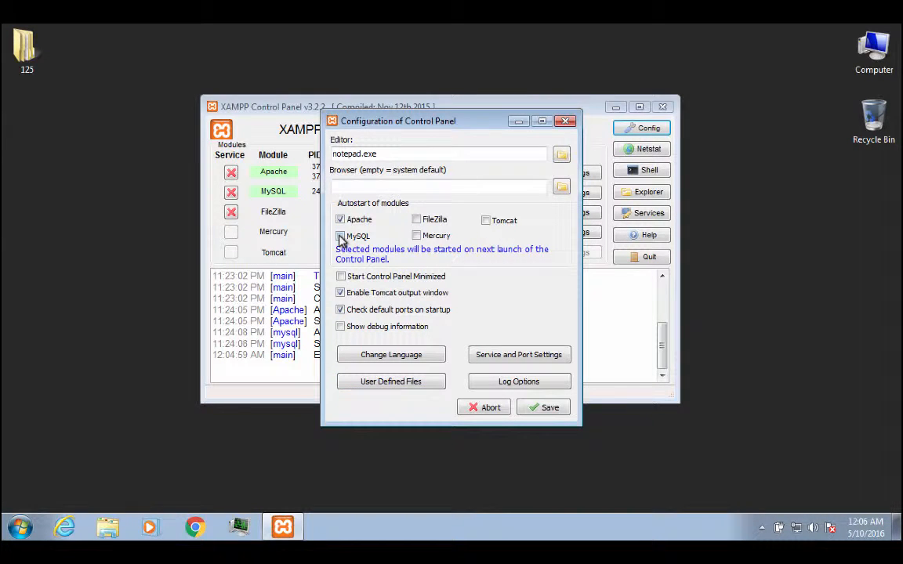
{"action": "left_click", "coordinate": [341, 236]}
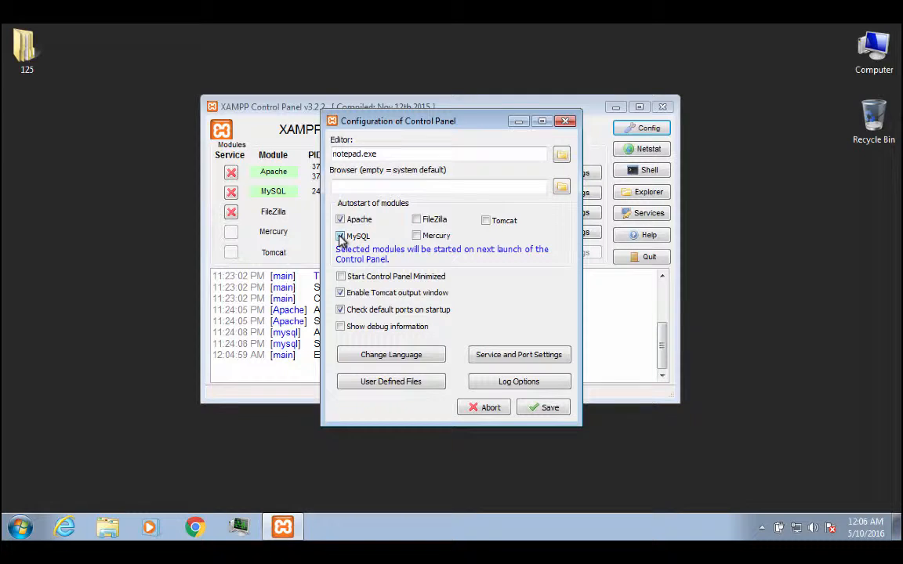
{"action": "left_click", "coordinate": [340, 236]}
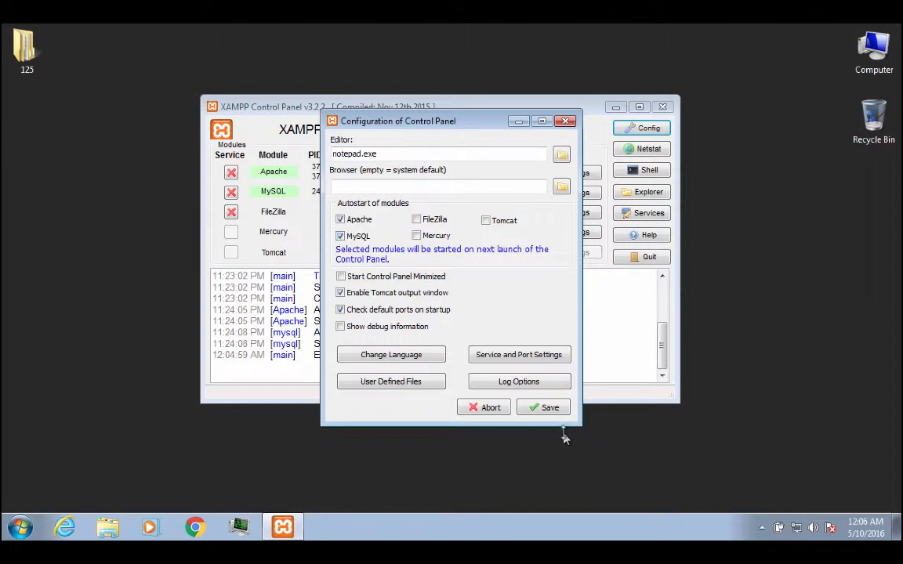
{"action": "left_click", "coordinate": [340, 236]}
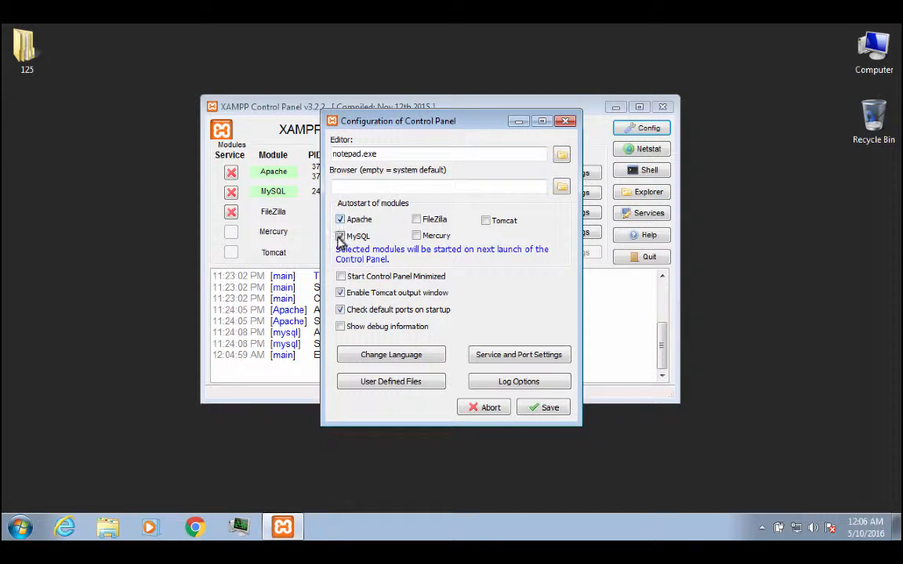
{"action": "left_click", "coordinate": [340, 236]}
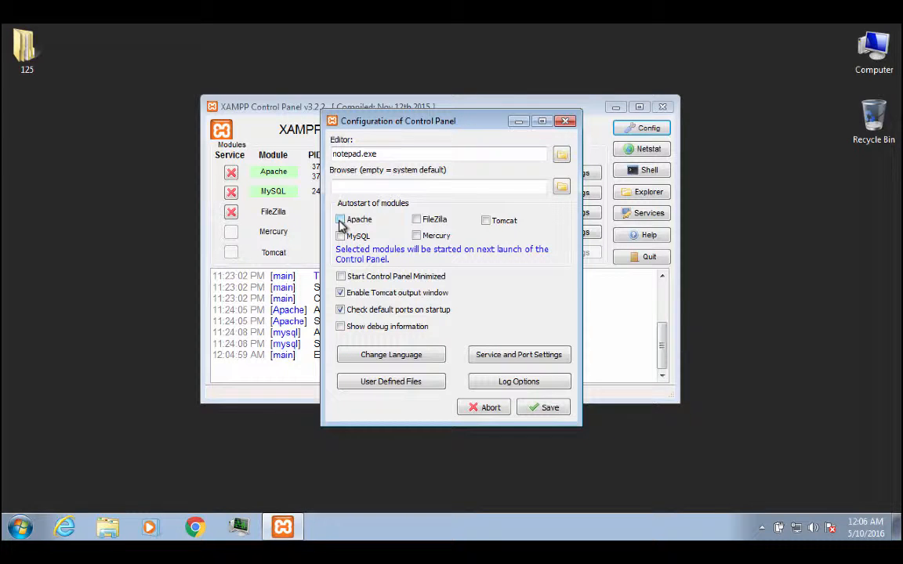
{"action": "left_click", "coordinate": [340, 219]}
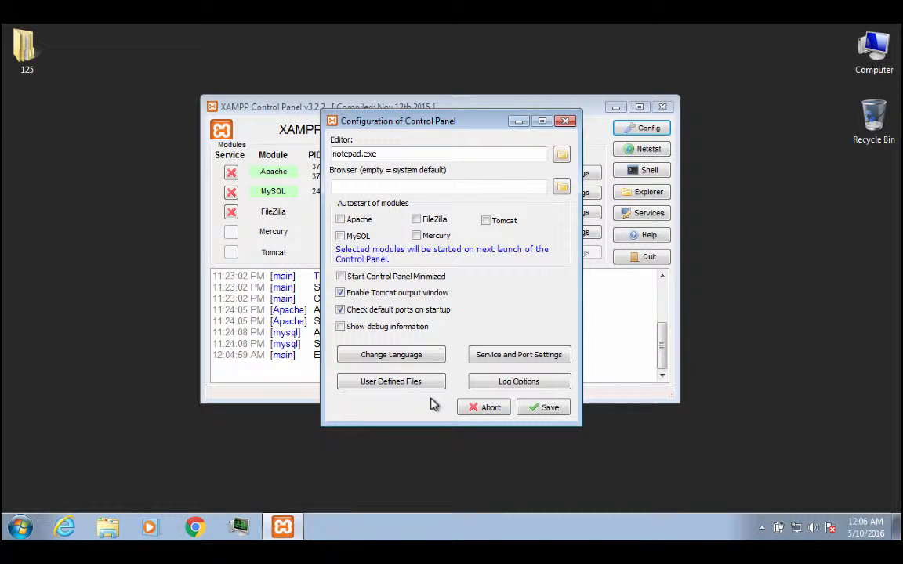
{"action": "mouse_move", "coordinate": [504, 278]}
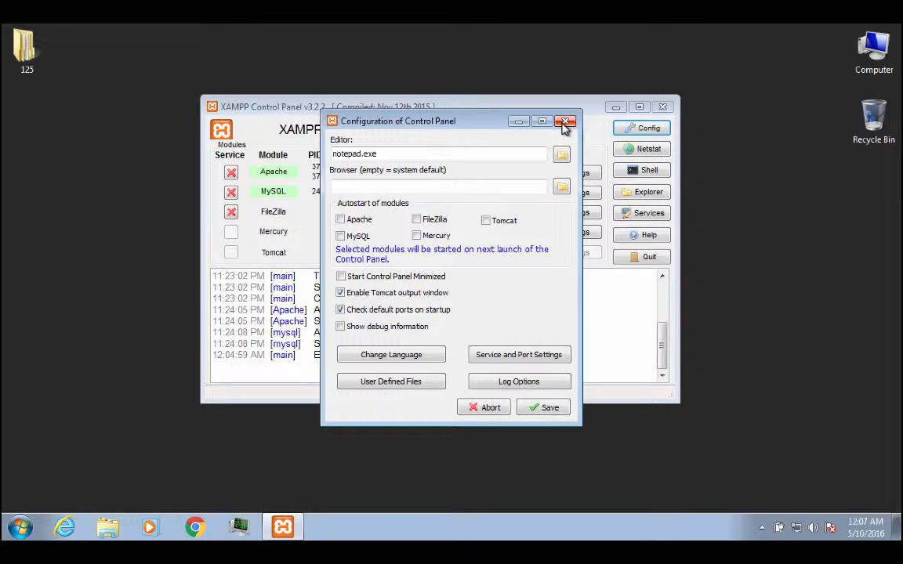
{"action": "left_click", "coordinate": [565, 122]}
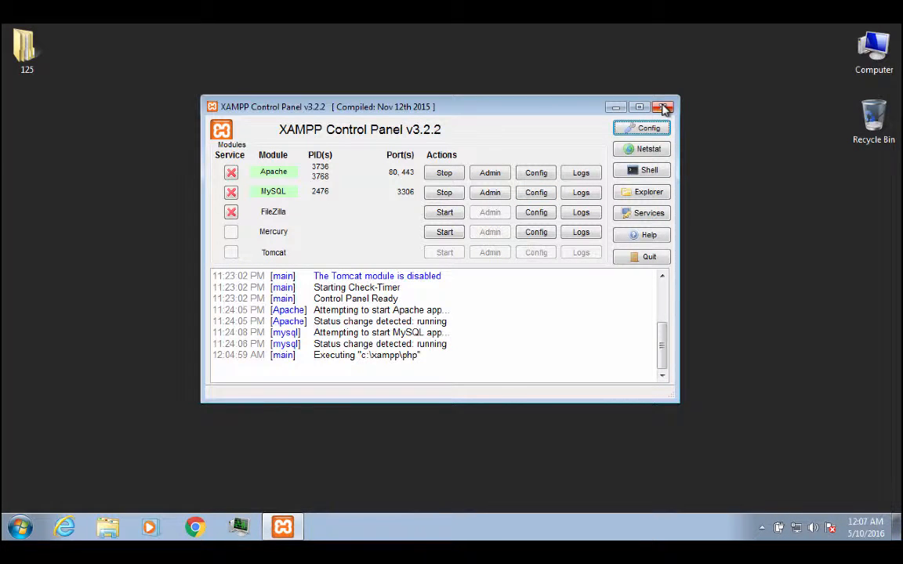
Close the Control Panel and open the XAMPP htdocs folder from the Start menu
{"action": "left_click", "coordinate": [662, 107]}
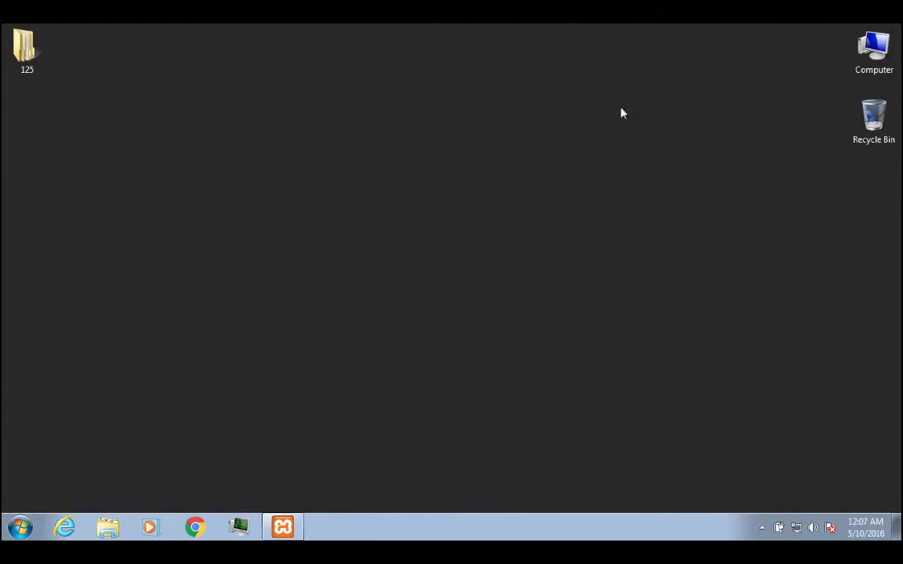
{"action": "left_click", "coordinate": [19, 527]}
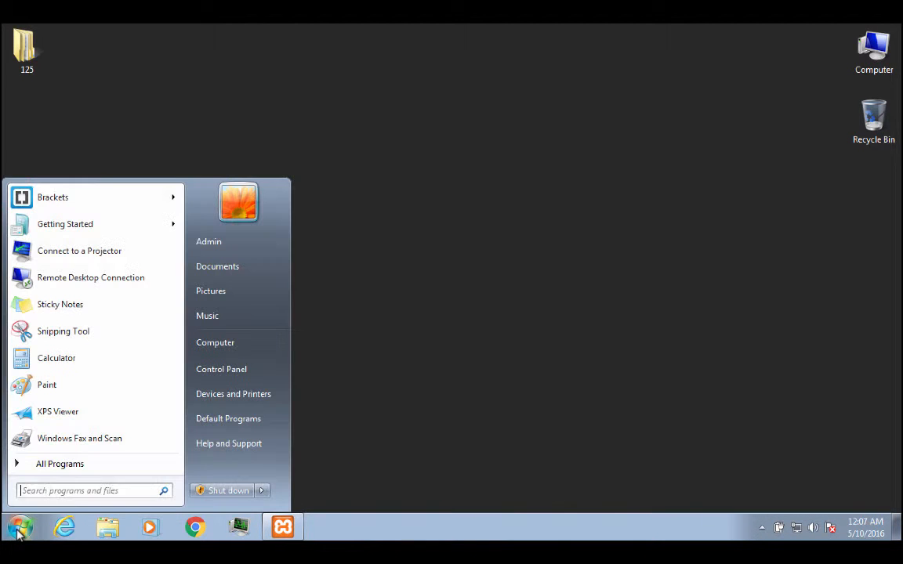
{"action": "mouse_move", "coordinate": [59, 463]}
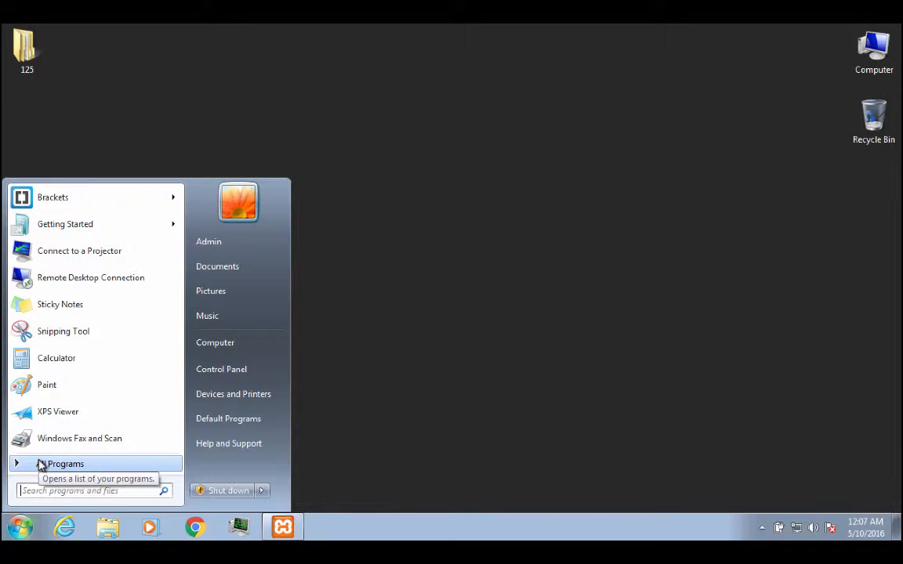
{"action": "left_click", "coordinate": [65, 463]}
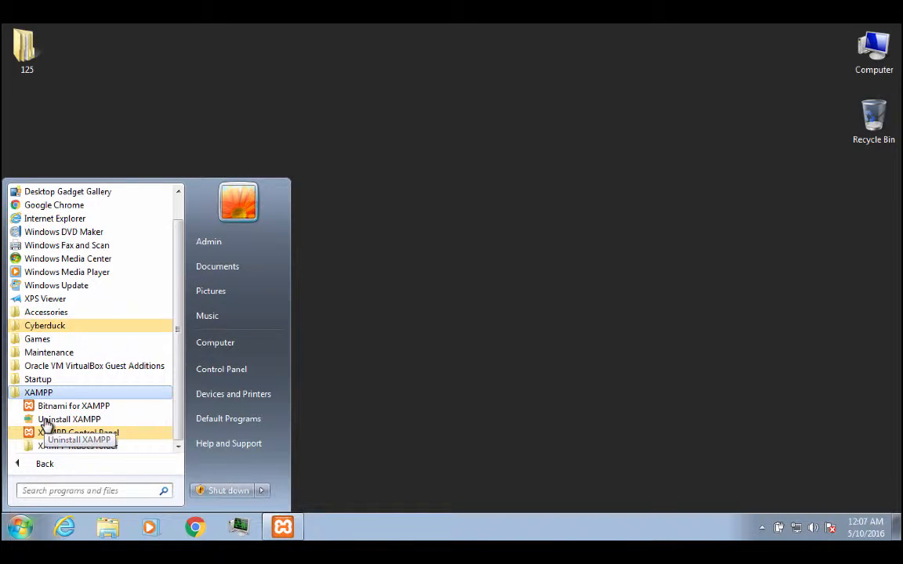
{"action": "mouse_move", "coordinate": [78, 446]}
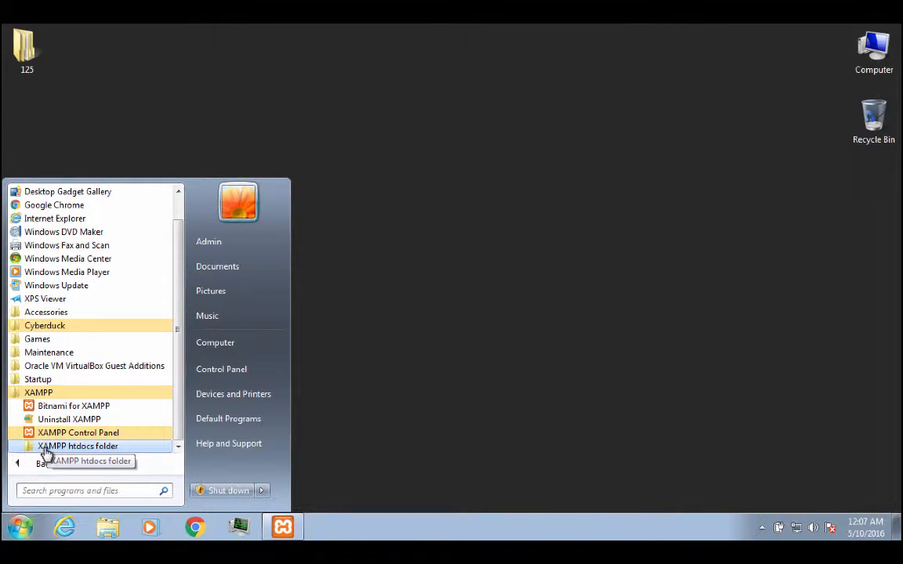
{"action": "left_click", "coordinate": [78, 446]}
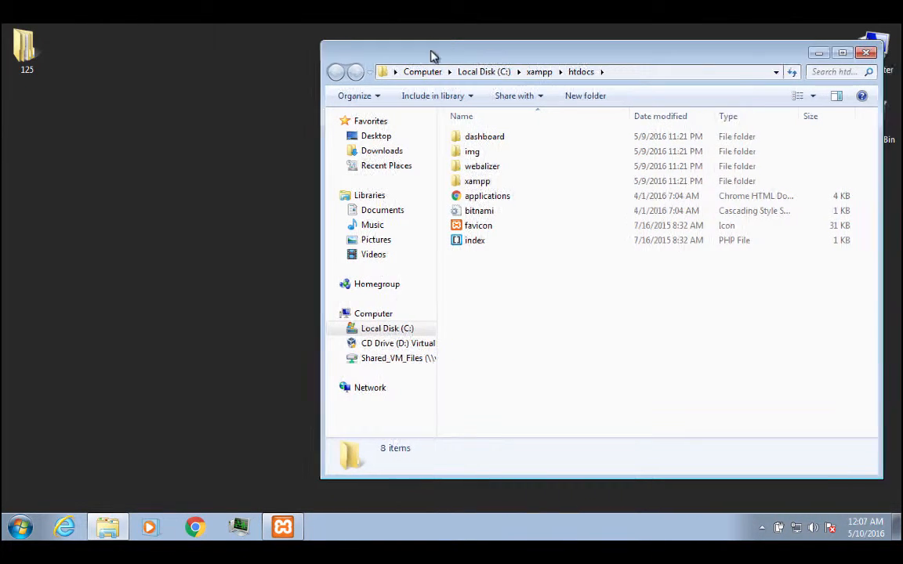
{"action": "left_click_drag", "start_coordinate": [432, 55], "coordinate": [282, 58]}
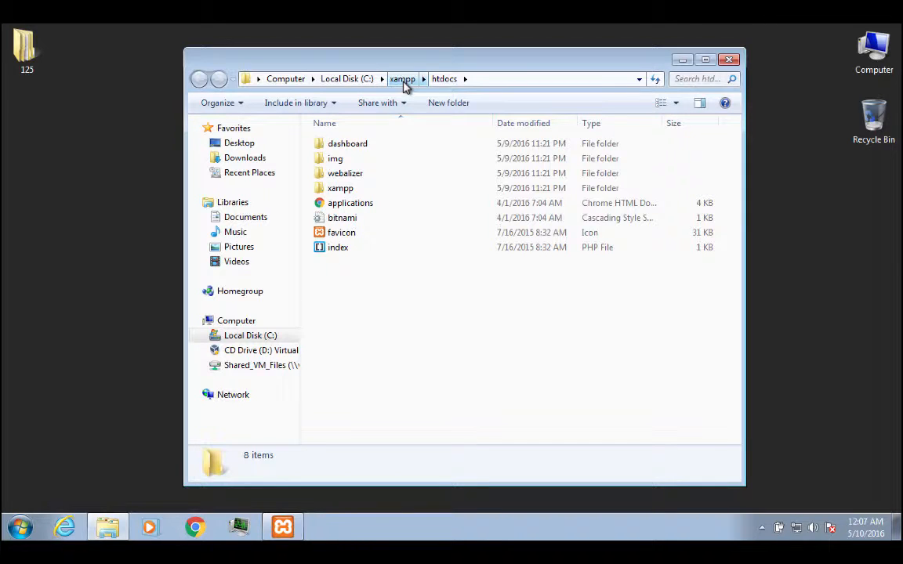
{"action": "mouse_move", "coordinate": [415, 84]}
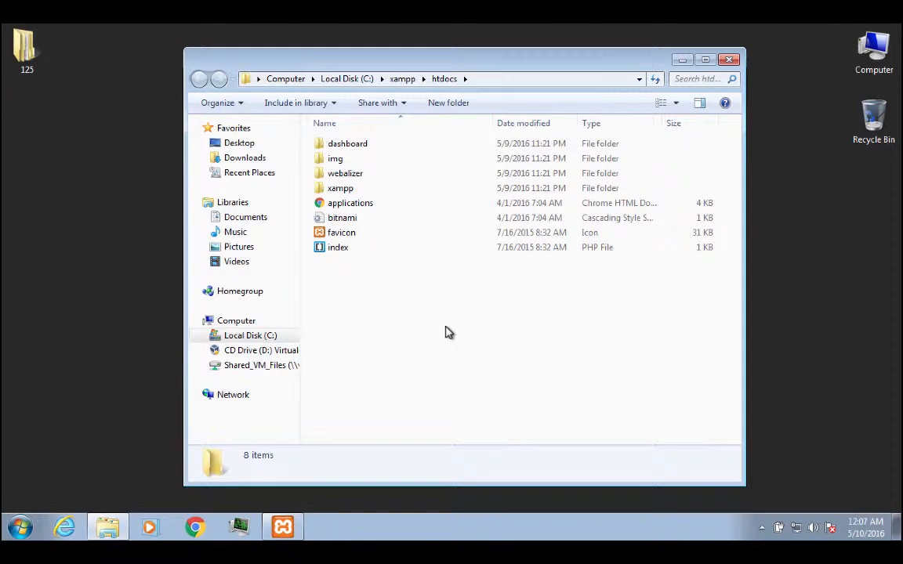
{"action": "mouse_move", "coordinate": [444, 331]}
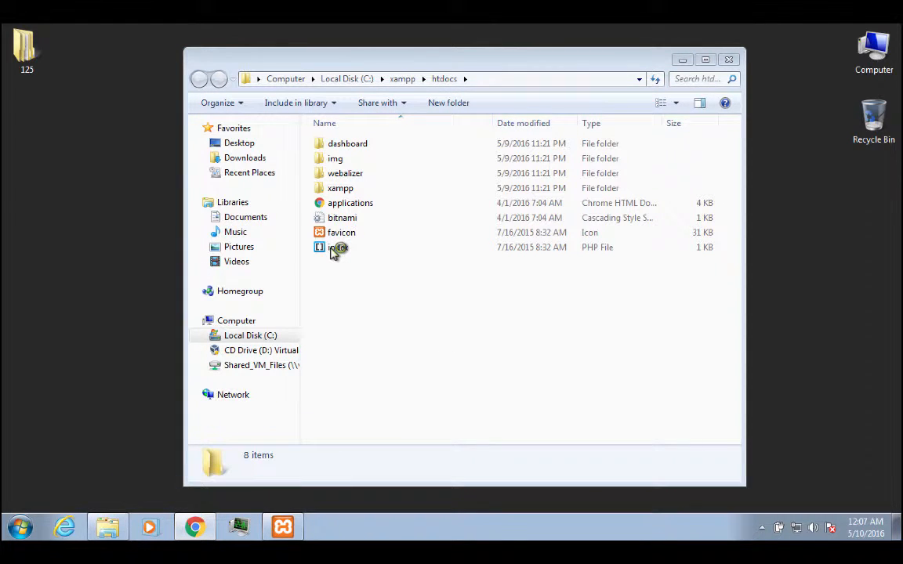
{"action": "left_click", "coordinate": [194, 527]}
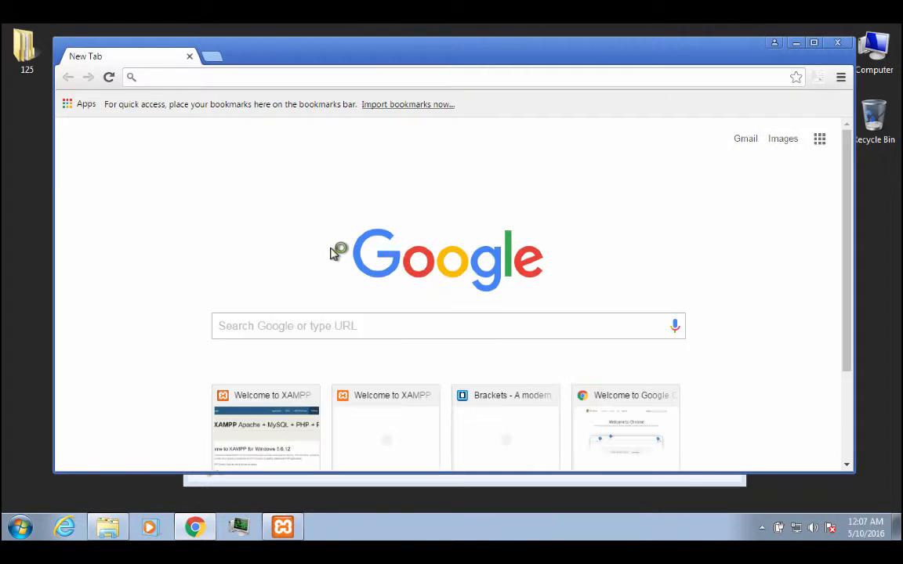
{"action": "mouse_move", "coordinate": [225, 112]}
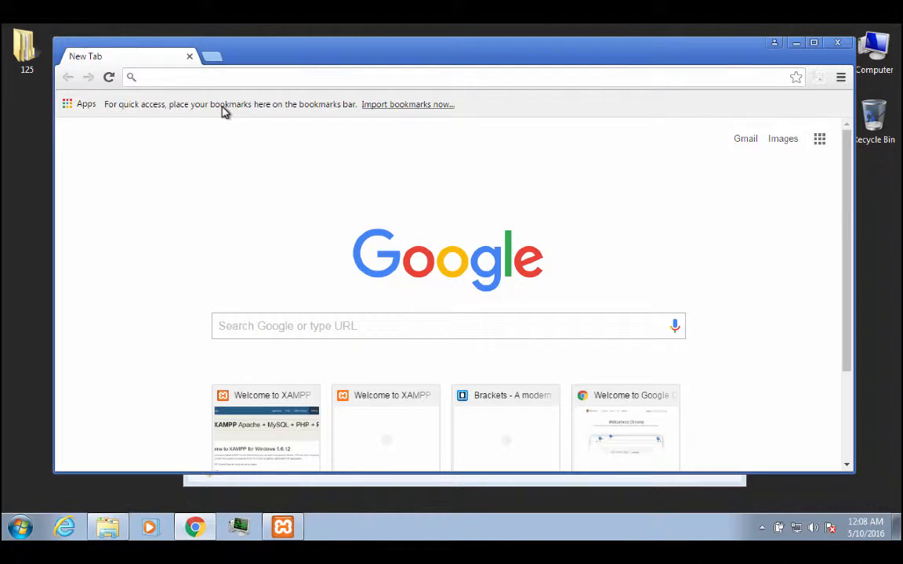
{"action": "type", "text": "www.ford.com"}
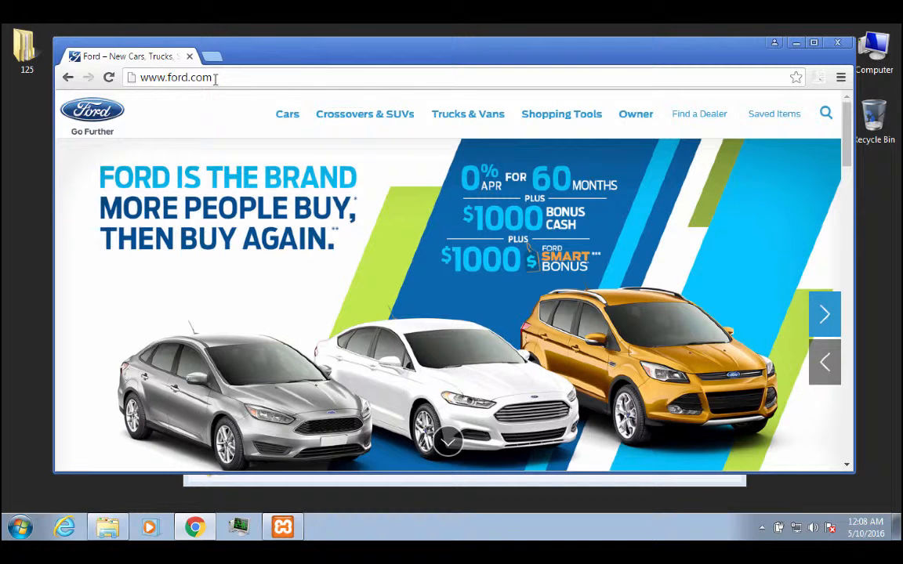
{"action": "left_click", "coordinate": [823, 313]}
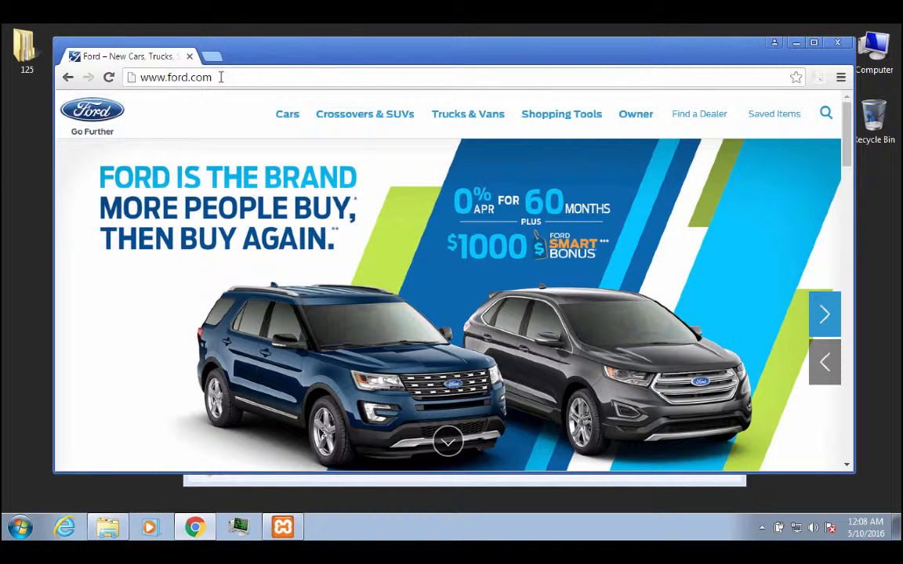
{"action": "left_click", "coordinate": [824, 315]}
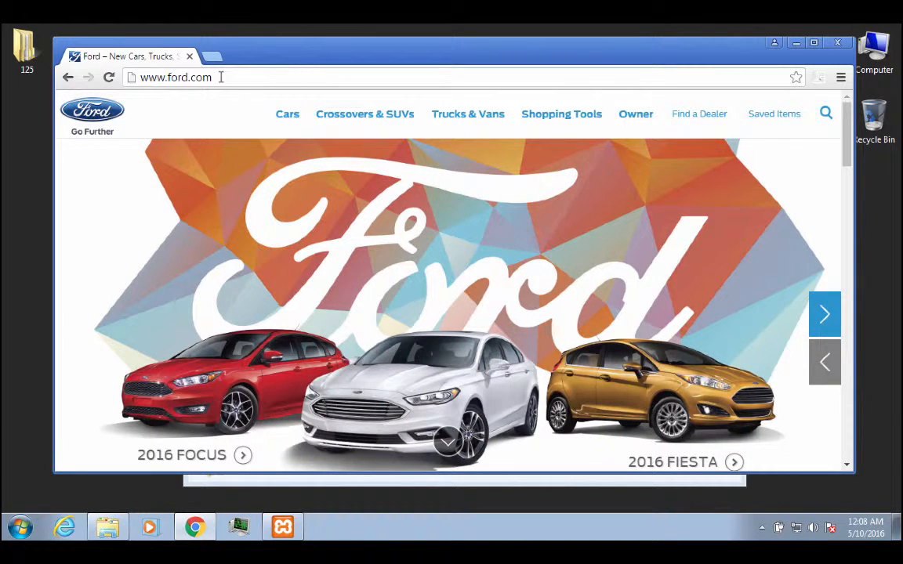
{"action": "left_click", "coordinate": [825, 315]}
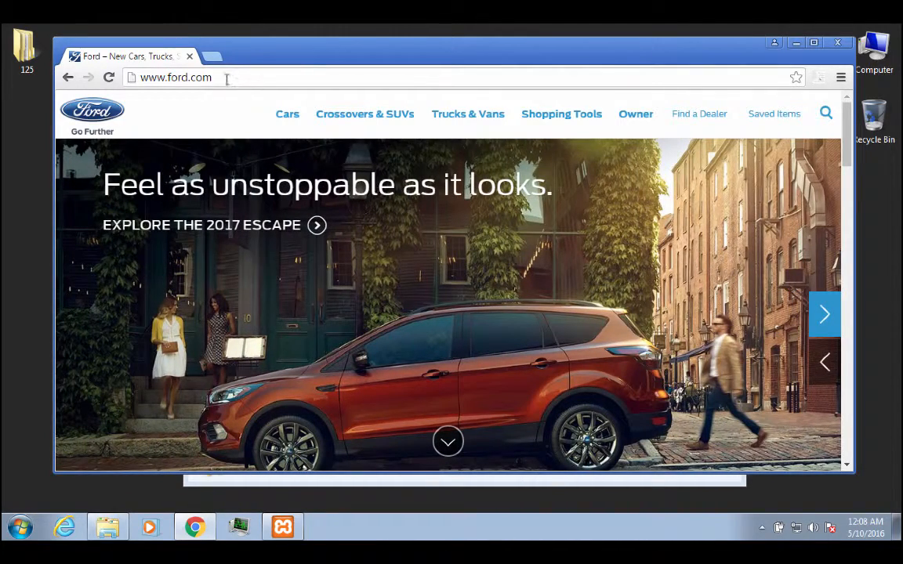
{"action": "left_click", "coordinate": [175, 77]}
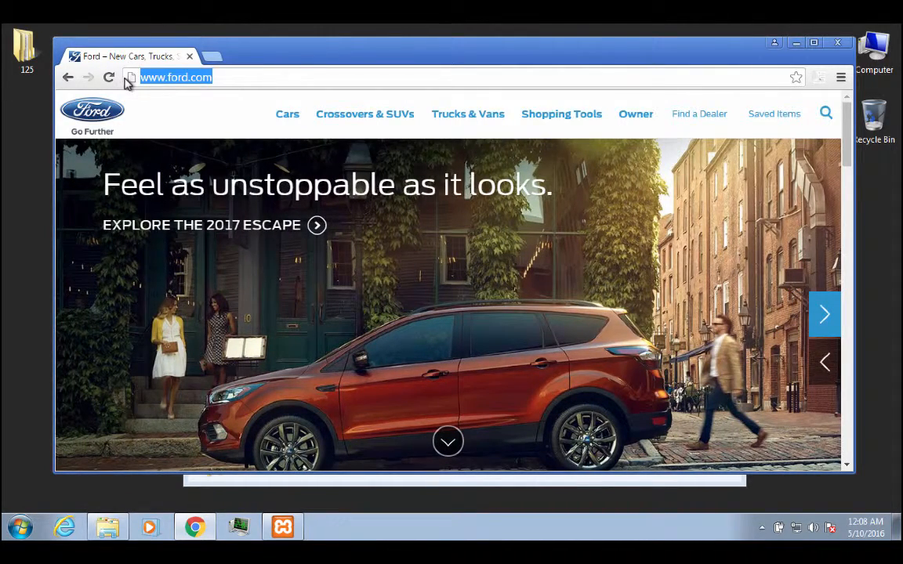
{"action": "type", "text": "localhost"}
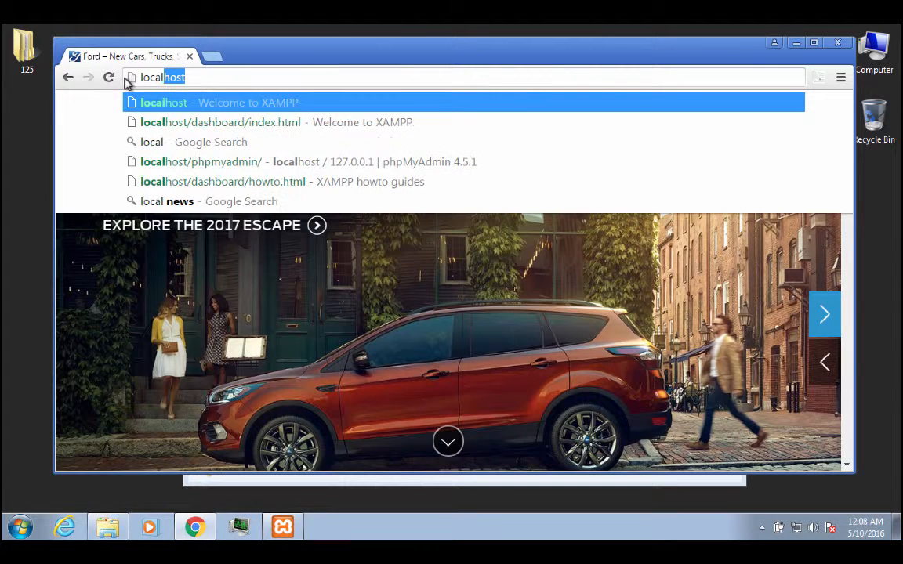
{"action": "left_click", "coordinate": [219, 103]}
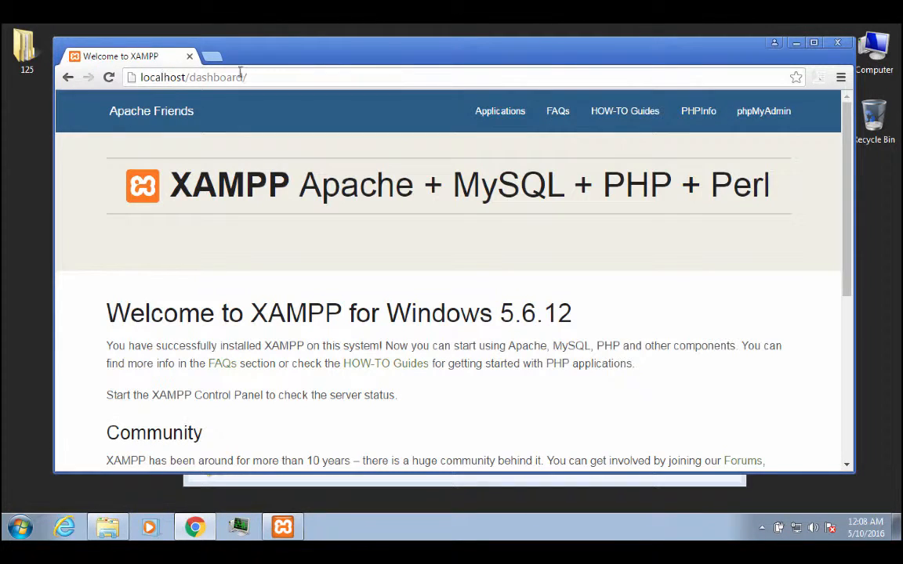
{"action": "double_click", "coordinate": [162, 77]}
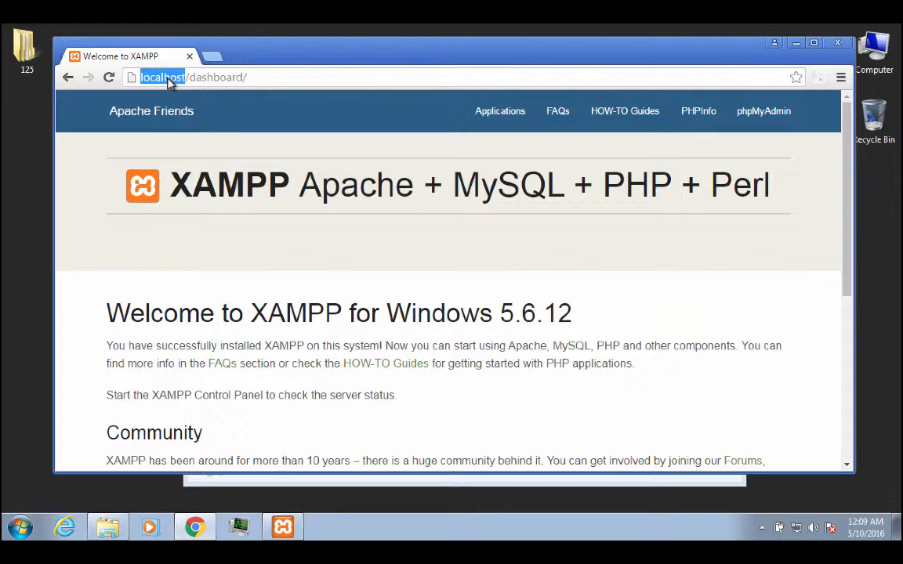
{"action": "mouse_move", "coordinate": [177, 121]}
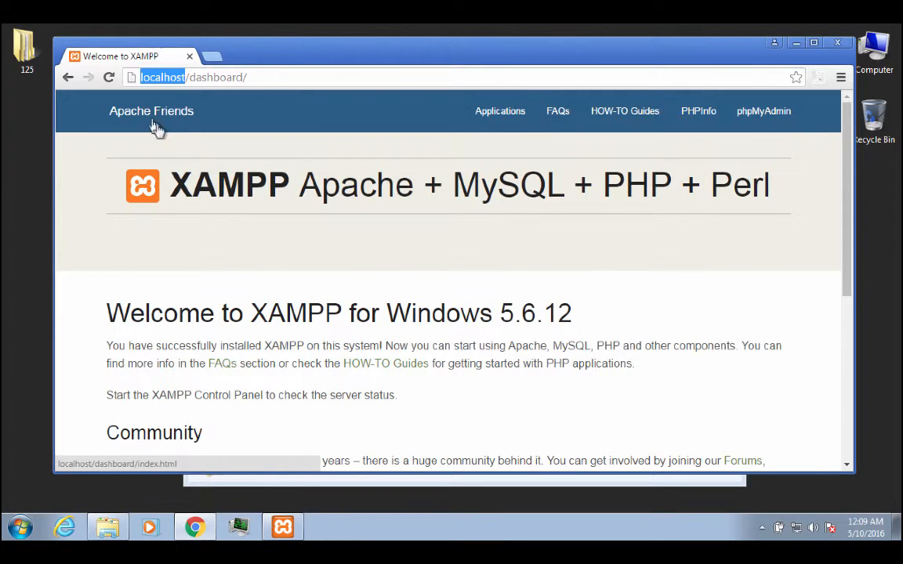
{"action": "mouse_move", "coordinate": [183, 139]}
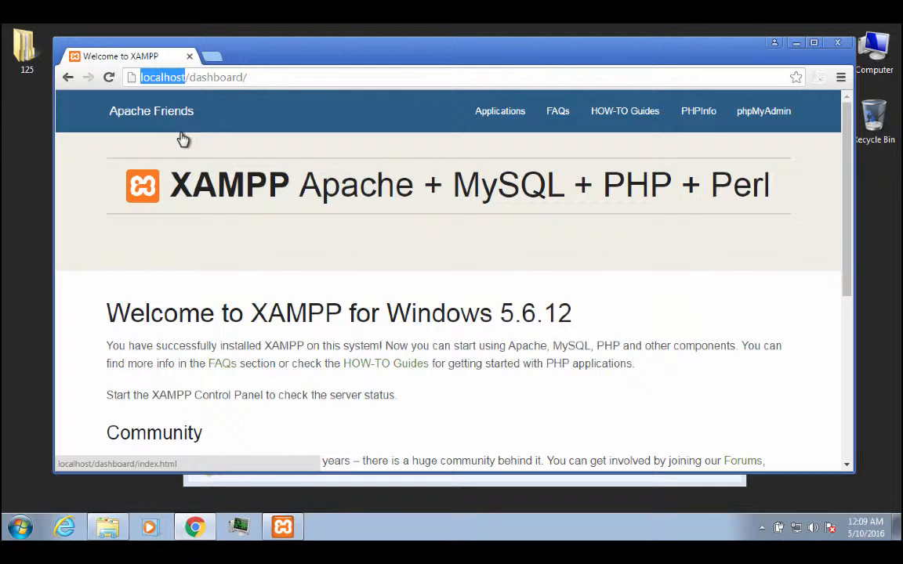
{"action": "mouse_move", "coordinate": [208, 111]}
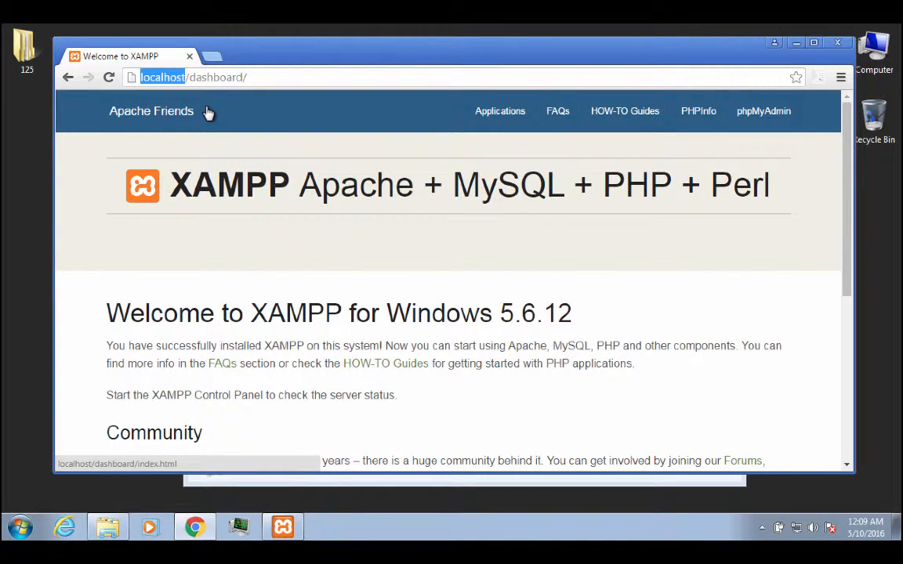
{"action": "mouse_move", "coordinate": [313, 144]}
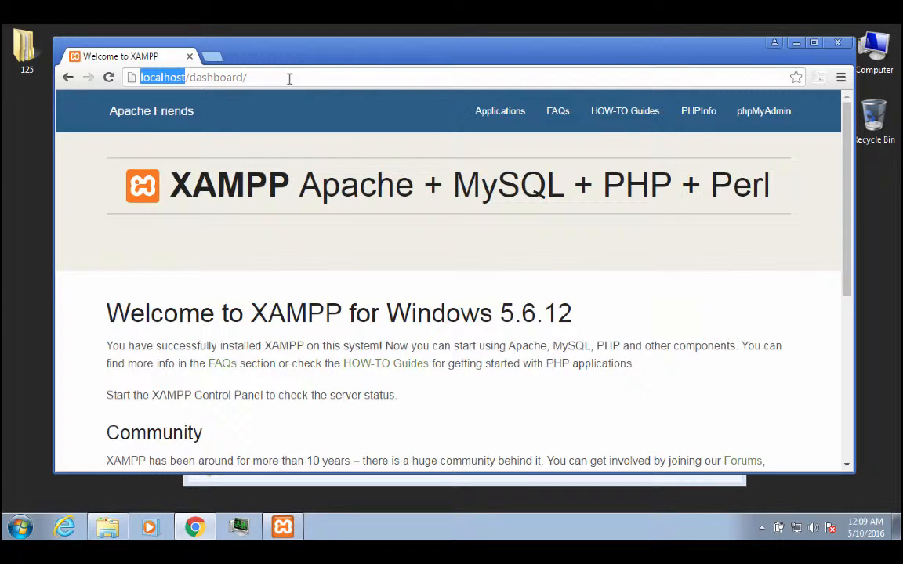
{"action": "mouse_move", "coordinate": [162, 90]}
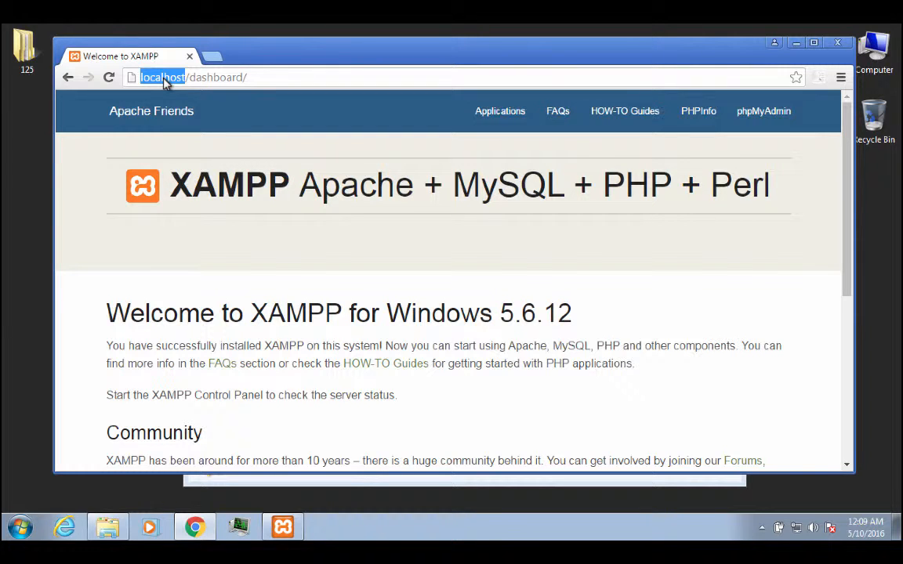
Open dashboard FAQs via 127.0.0.1, try a miracost address, then return to FAQs
{"action": "type", "text": "127.0.0.1"}
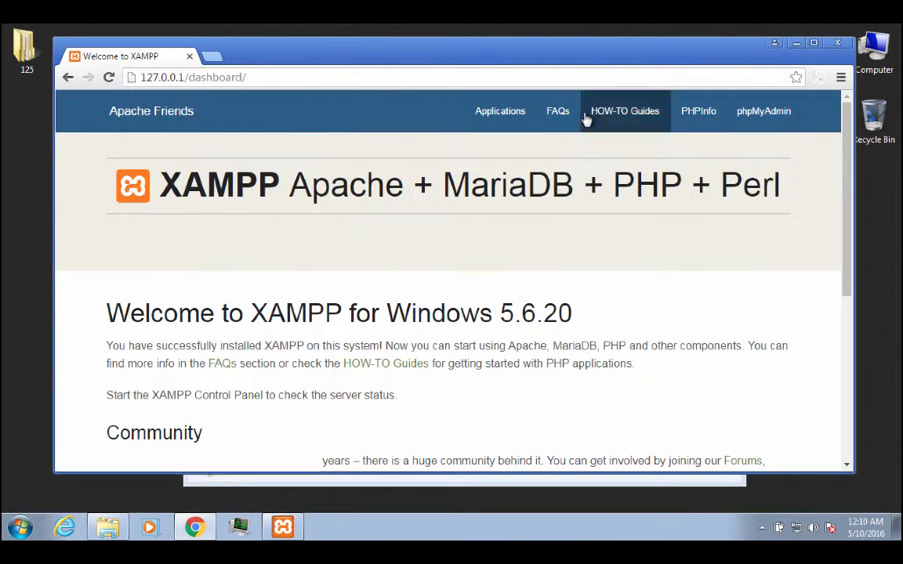
{"action": "left_click", "coordinate": [557, 111]}
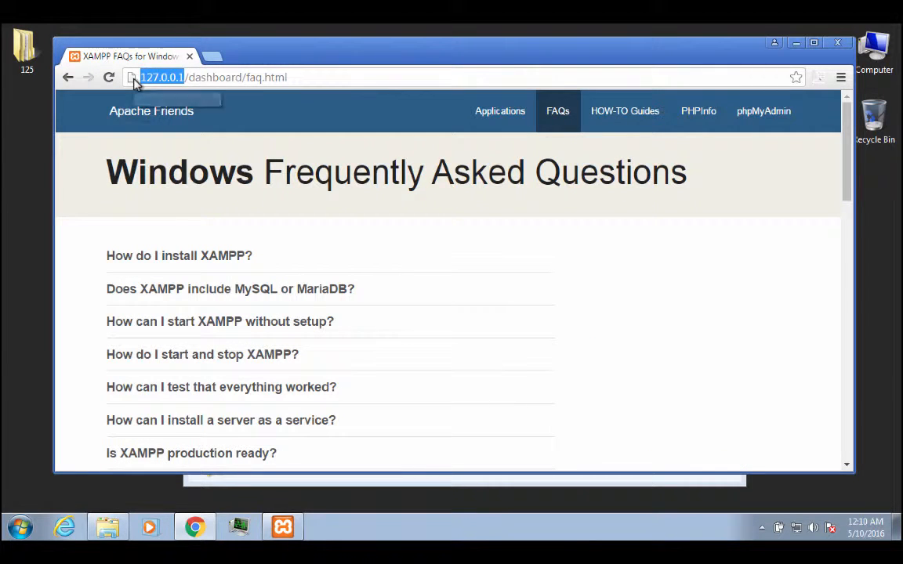
{"action": "mouse_move", "coordinate": [131, 77]}
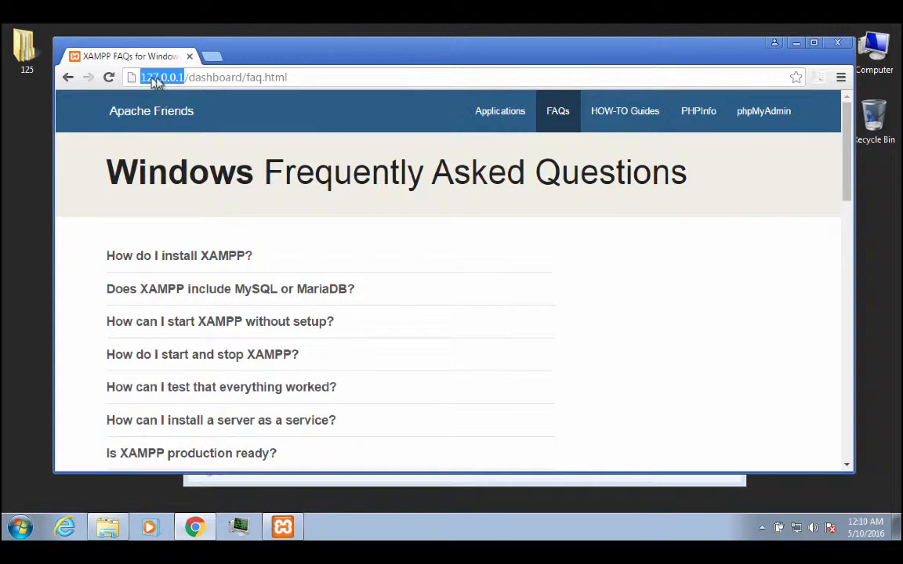
{"action": "mouse_move", "coordinate": [174, 86]}
{"action": "type", "text": "localhost"}
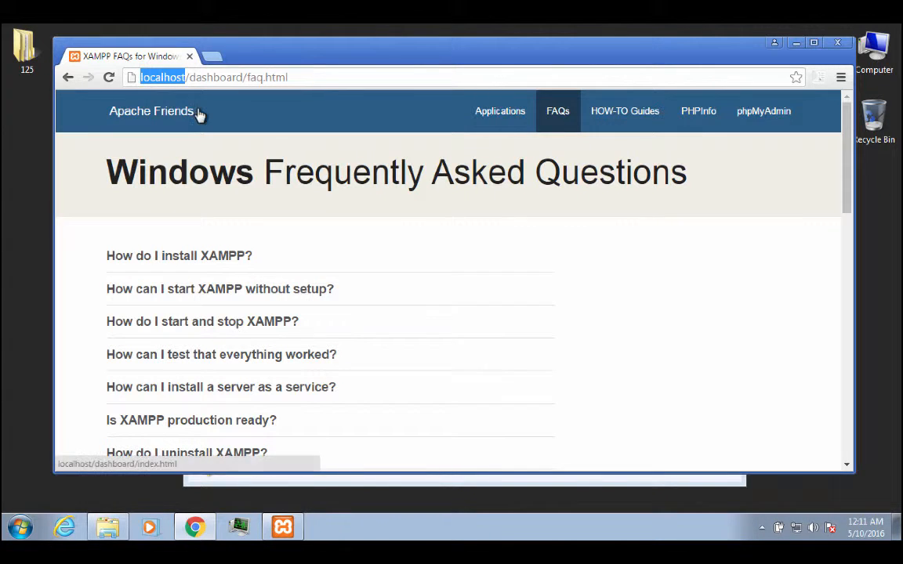
{"action": "mouse_move", "coordinate": [221, 165]}
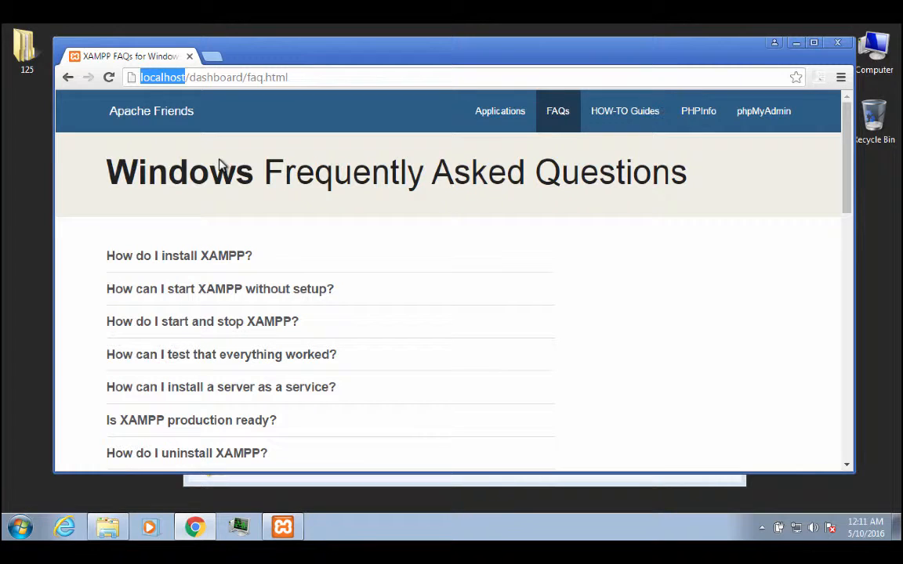
{"action": "mouse_move", "coordinate": [160, 90]}
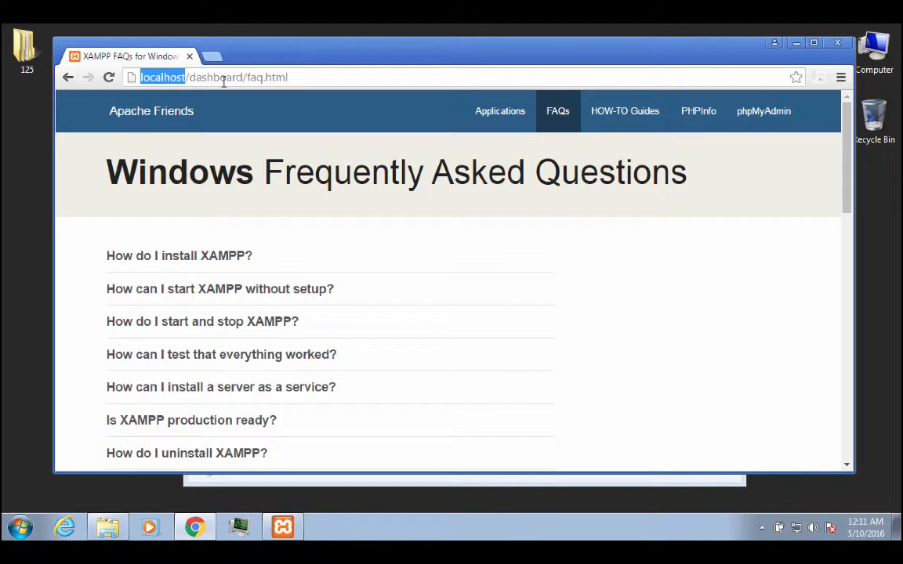
{"action": "mouse_move", "coordinate": [177, 83]}
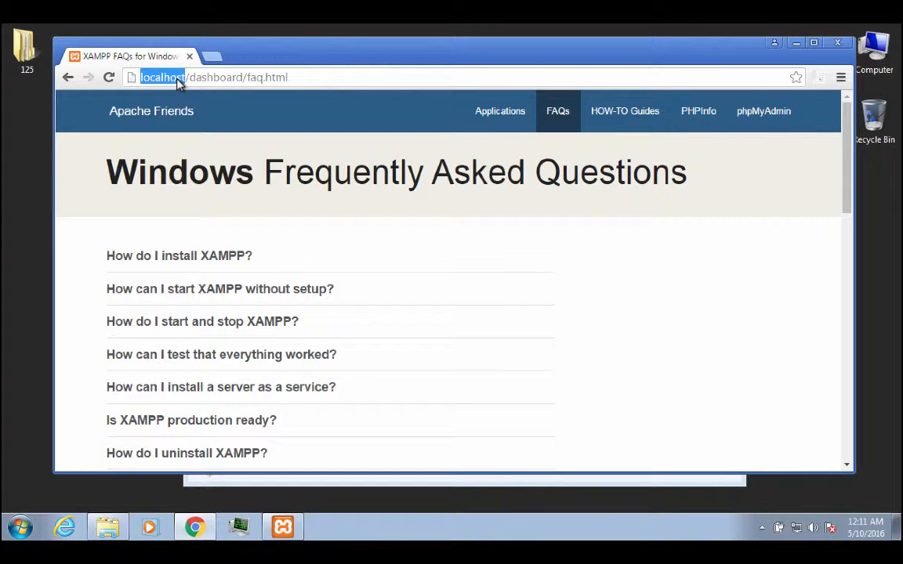
{"action": "type", "text": "miracost"}
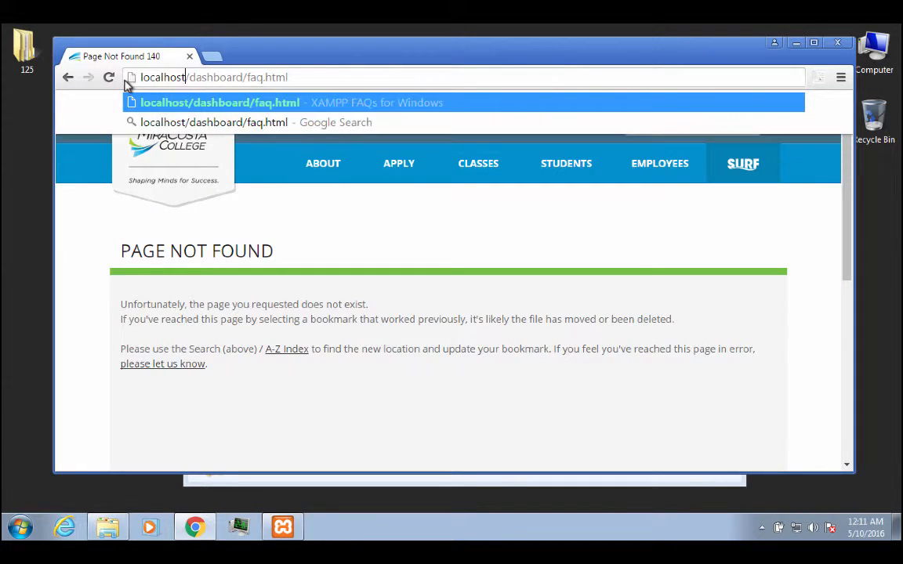
{"action": "left_click", "coordinate": [219, 103]}
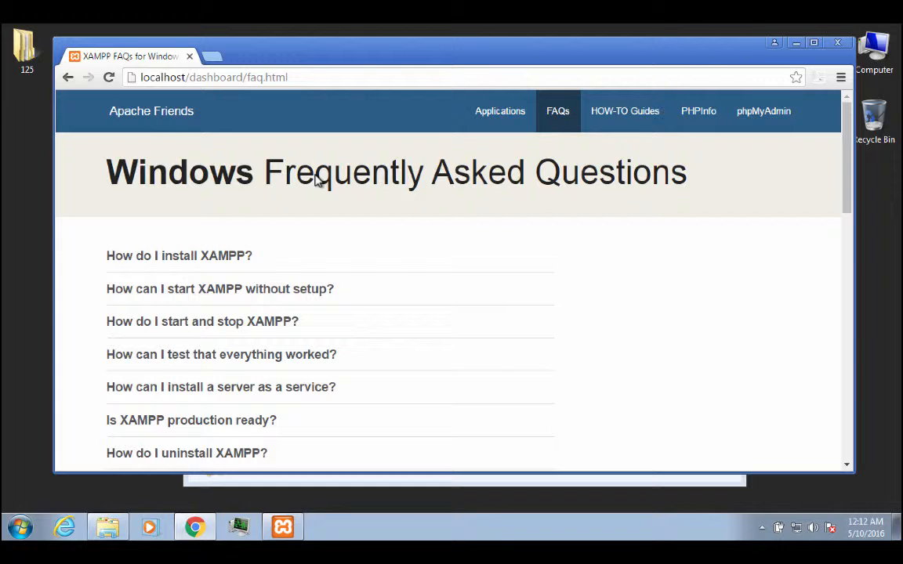
{"action": "mouse_move", "coordinate": [250, 94]}
{"action": "type", "text": "127.0.0.1"}
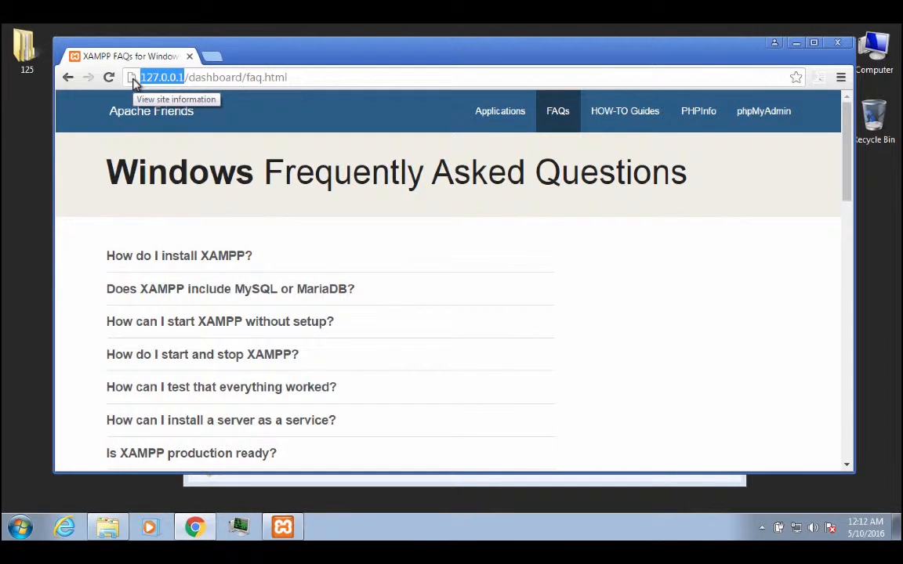
{"action": "mouse_move", "coordinate": [168, 77]}
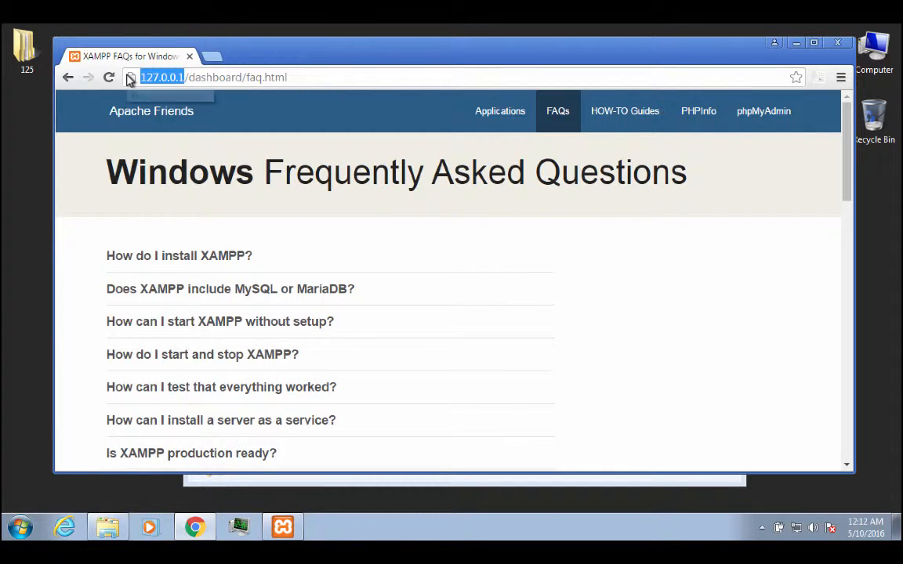
{"action": "mouse_move", "coordinate": [127, 76]}
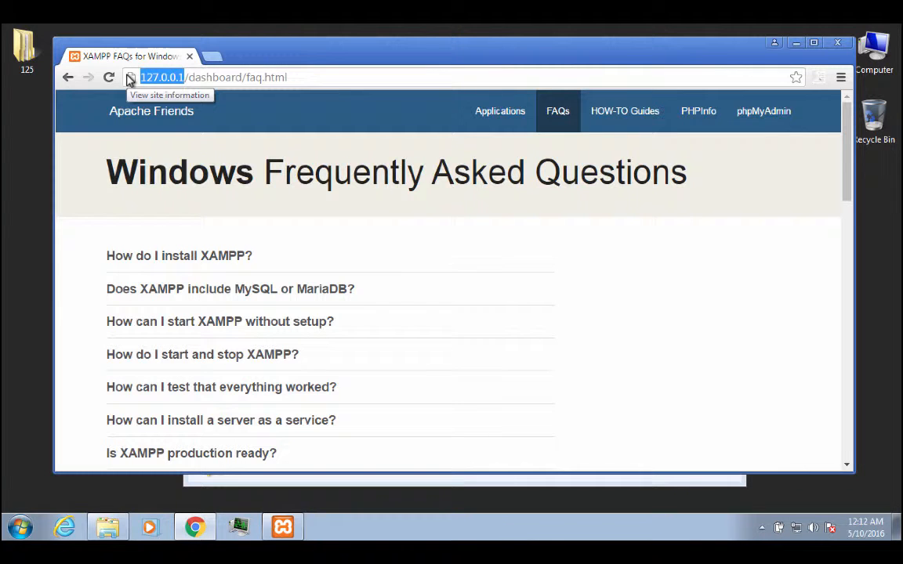
{"action": "mouse_move", "coordinate": [165, 84]}
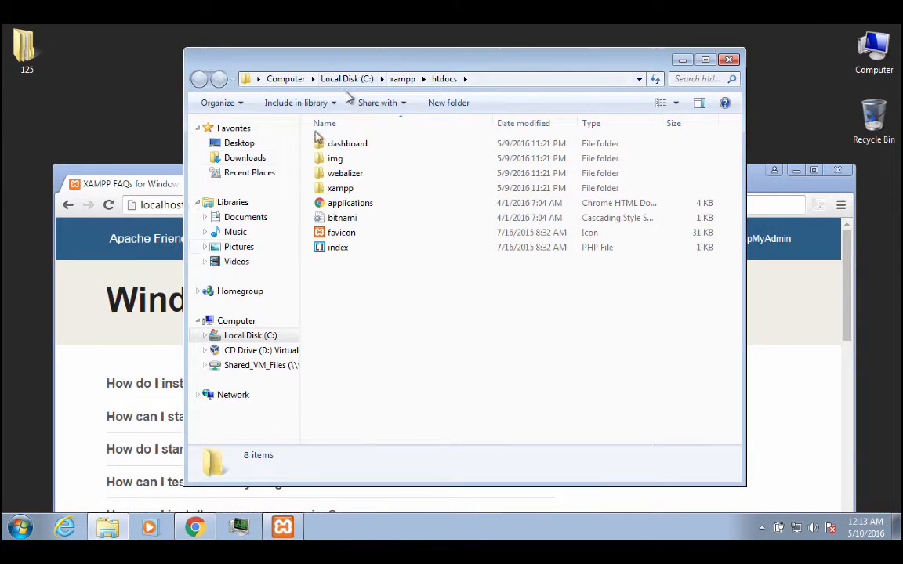
Open index.php from C:\xampp\htdocs in Brackets
{"action": "left_click", "coordinate": [348, 143]}
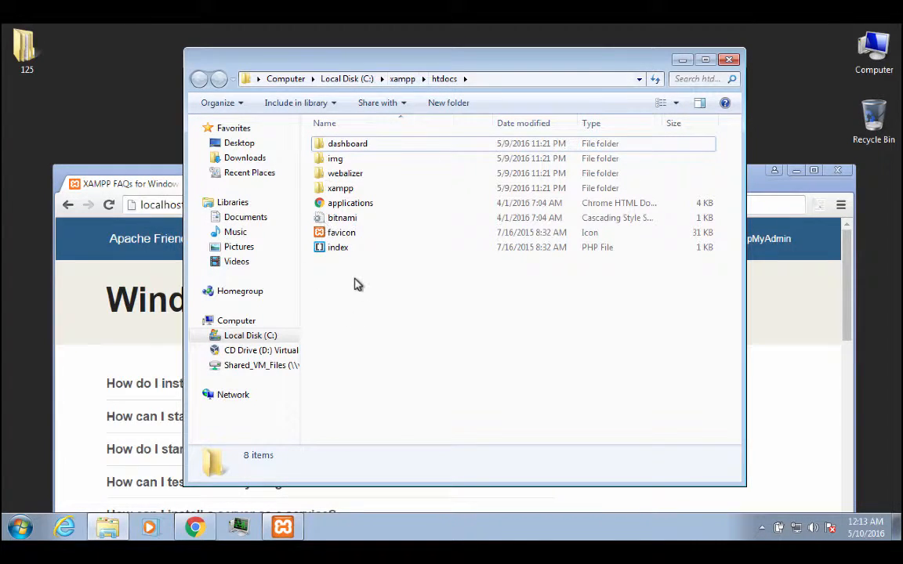
{"action": "mouse_move", "coordinate": [149, 161]}
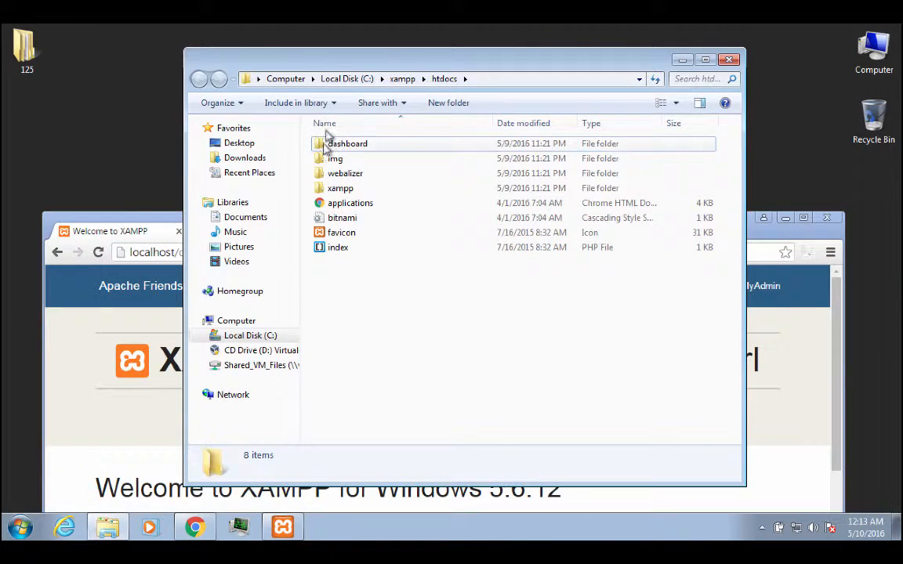
{"action": "mouse_move", "coordinate": [335, 153]}
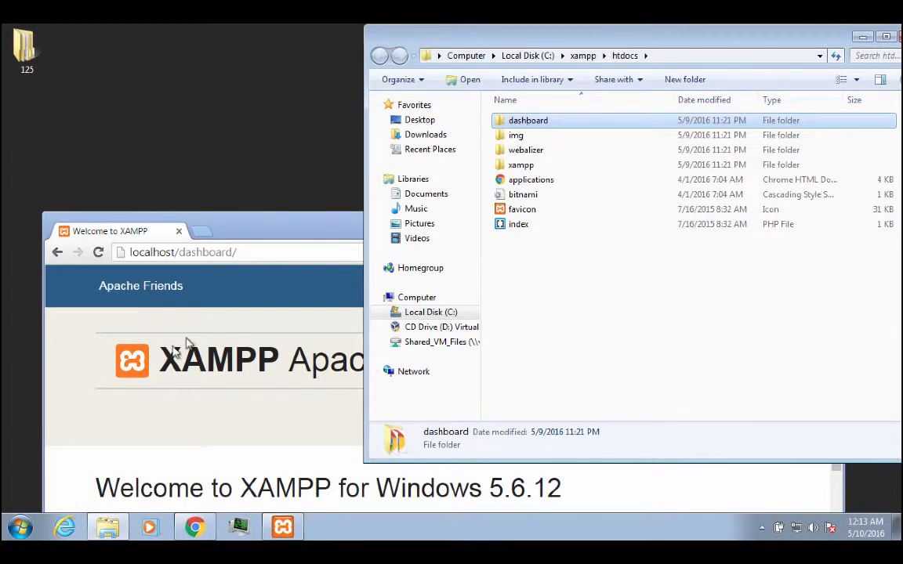
{"action": "mouse_move", "coordinate": [329, 228]}
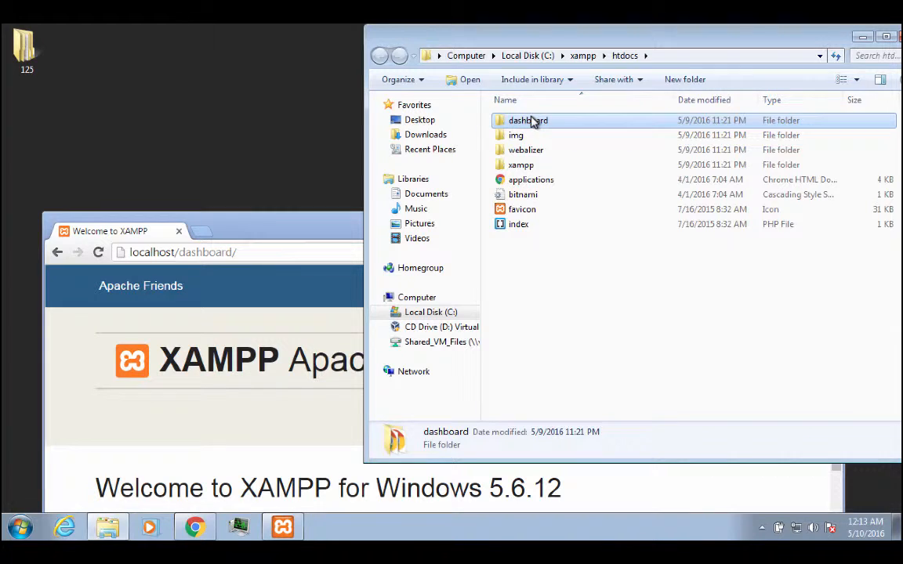
{"action": "mouse_move", "coordinate": [503, 125]}
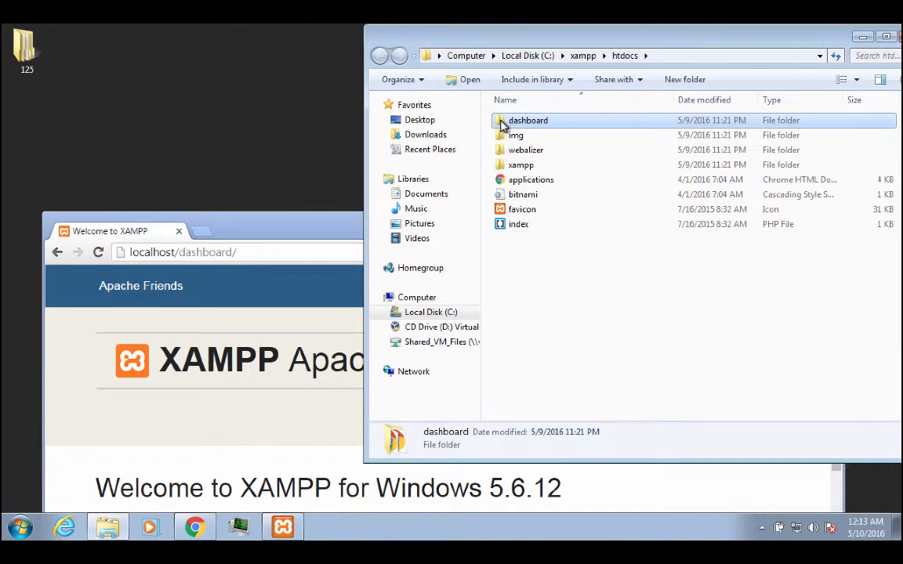
{"action": "left_click", "coordinate": [518, 223]}
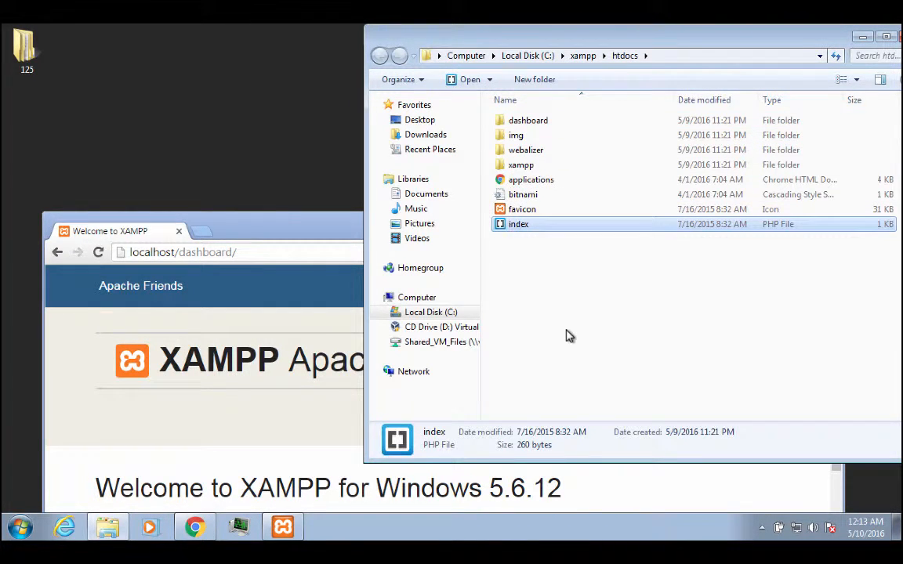
{"action": "mouse_move", "coordinate": [518, 224]}
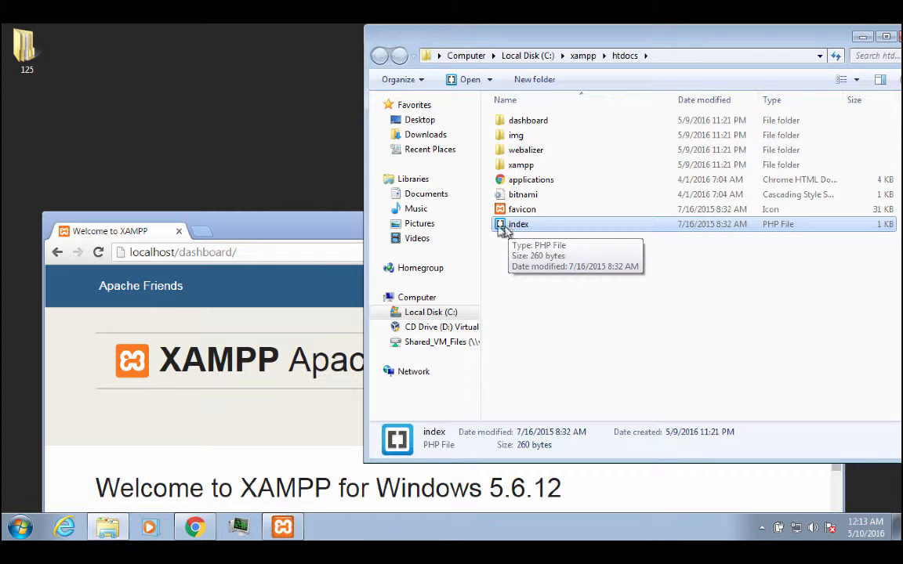
{"action": "double_click", "coordinate": [518, 225]}
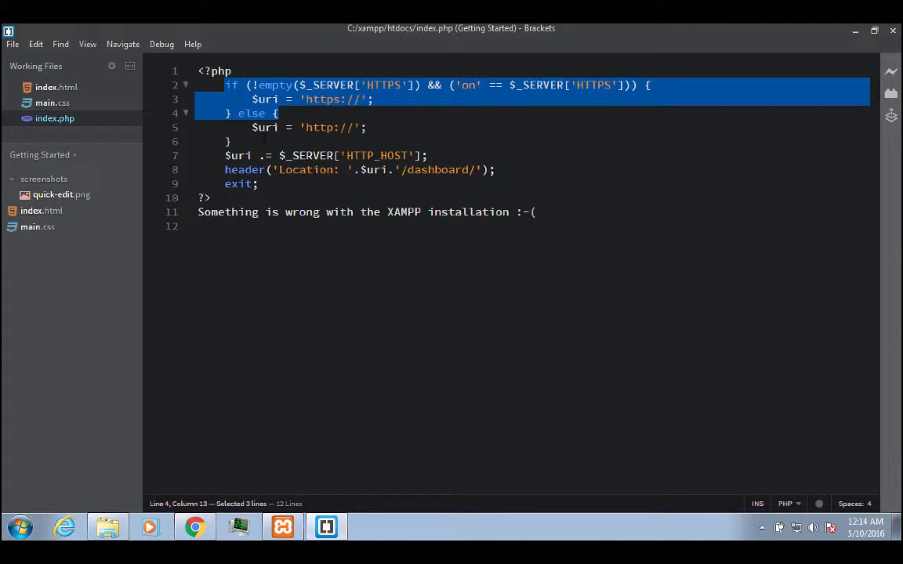
{"action": "left_click", "coordinate": [226, 169]}
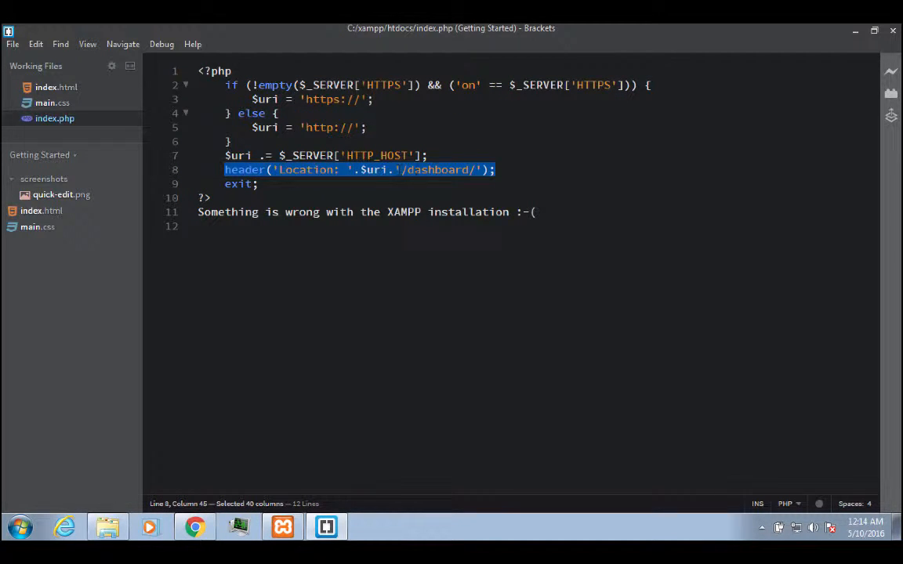
{"action": "double_click", "coordinate": [437, 170]}
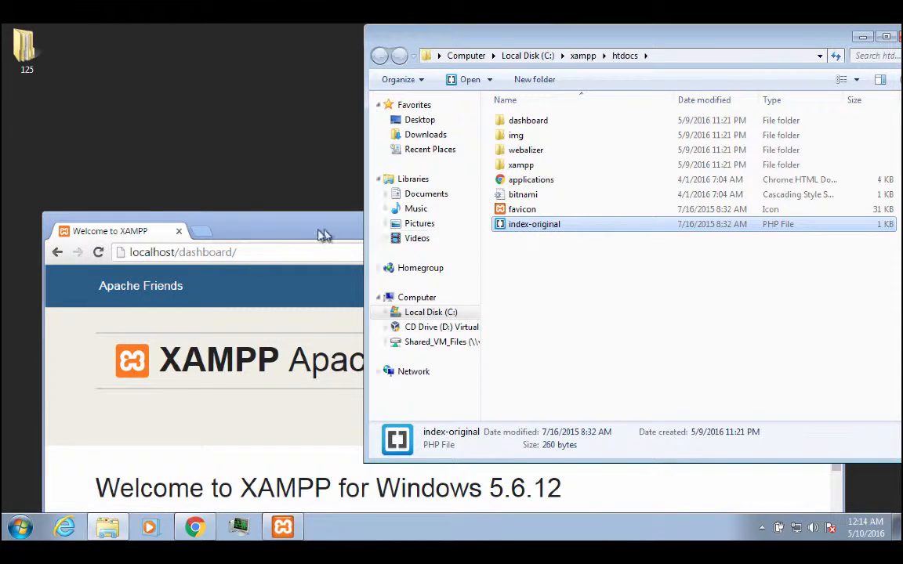
Open the dashboard from the localhost listing and browse FAQs, HOW-TO Guides and later tabs
{"action": "left_click", "coordinate": [110, 231]}
{"action": "type", "text": "localhost"}
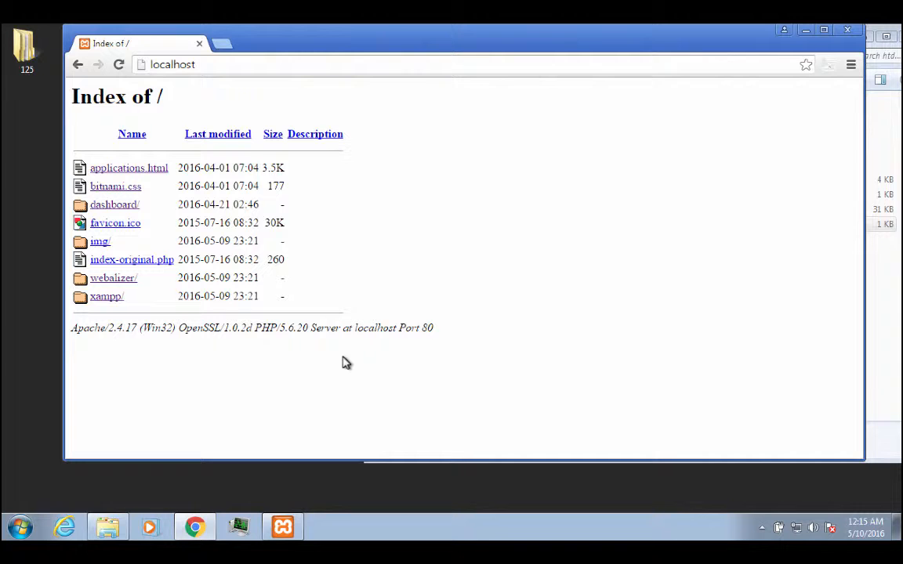
{"action": "mouse_move", "coordinate": [145, 188]}
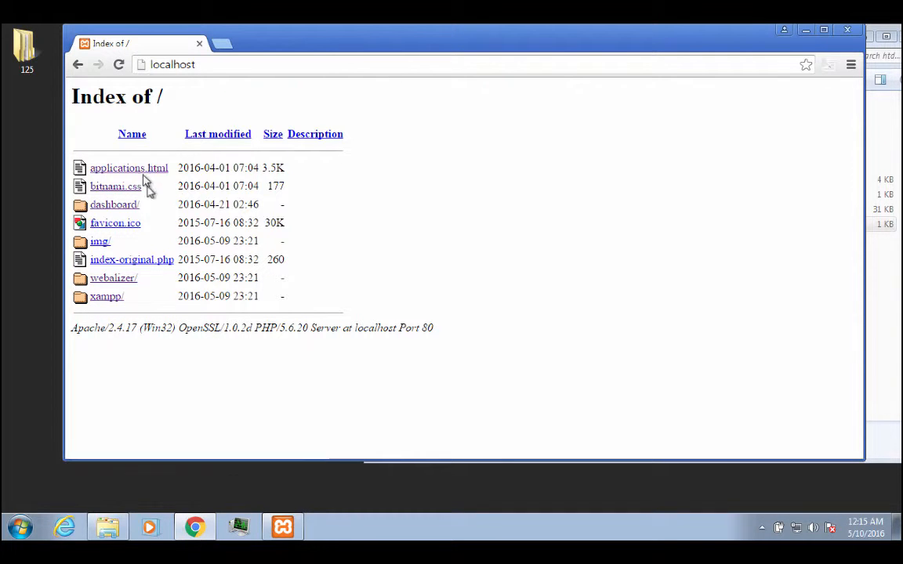
{"action": "left_click", "coordinate": [114, 205]}
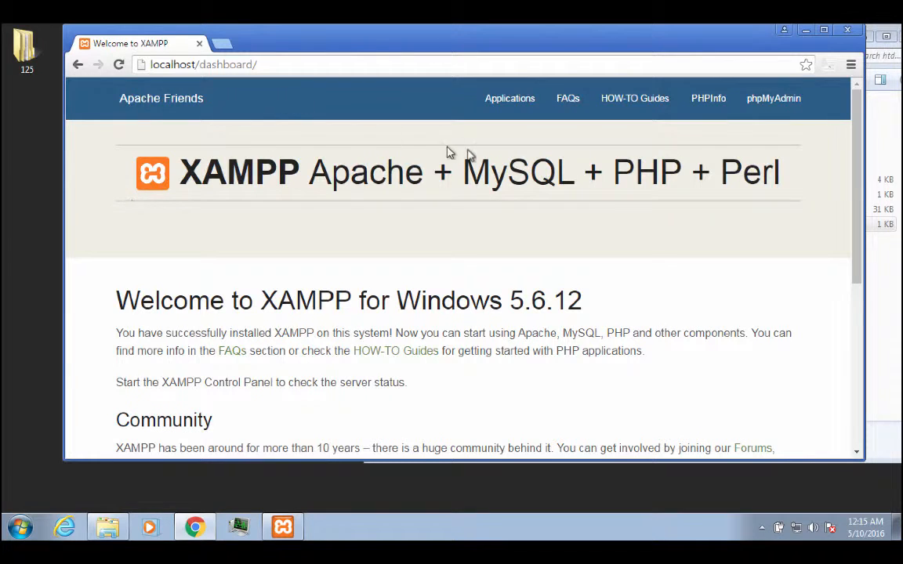
{"action": "left_click", "coordinate": [568, 98]}
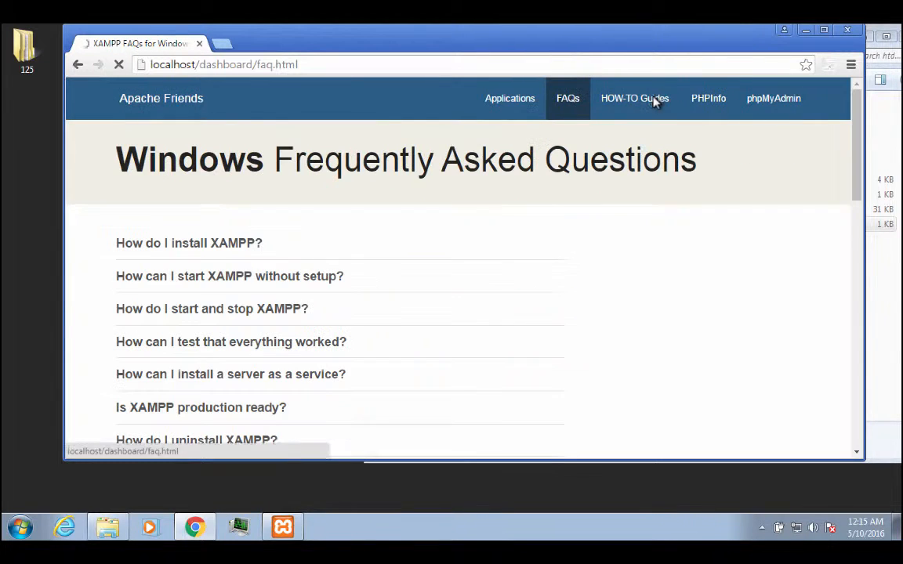
{"action": "left_click", "coordinate": [635, 98]}
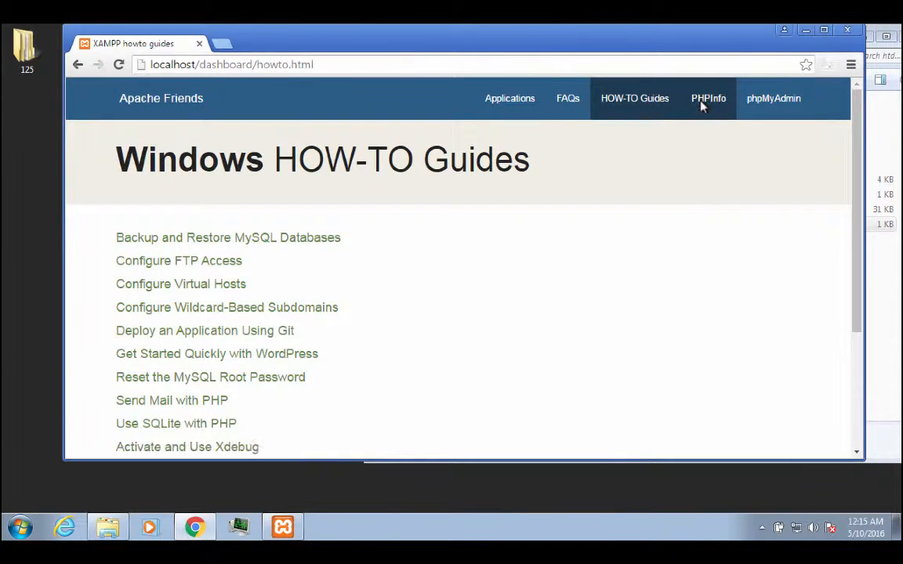
{"action": "left_click", "coordinate": [708, 98]}
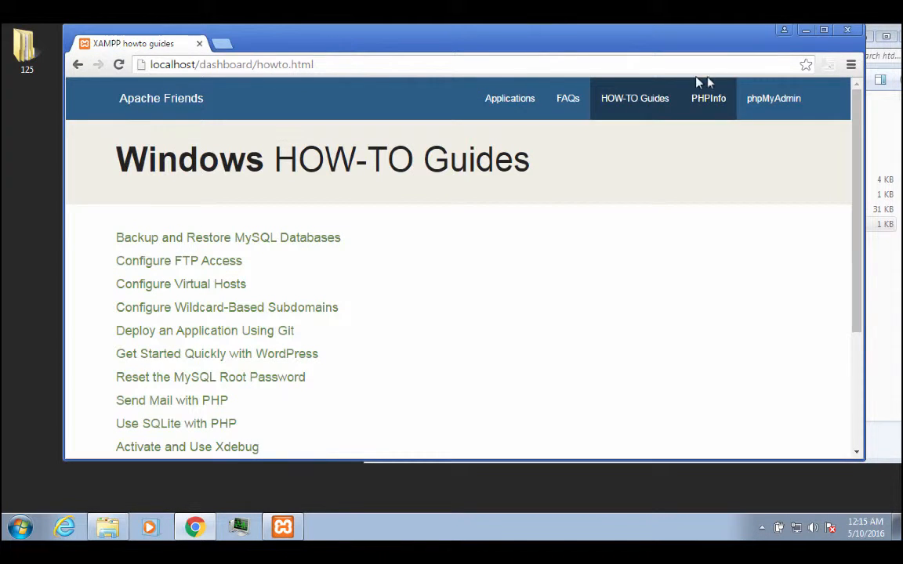
{"action": "left_click", "coordinate": [774, 98]}
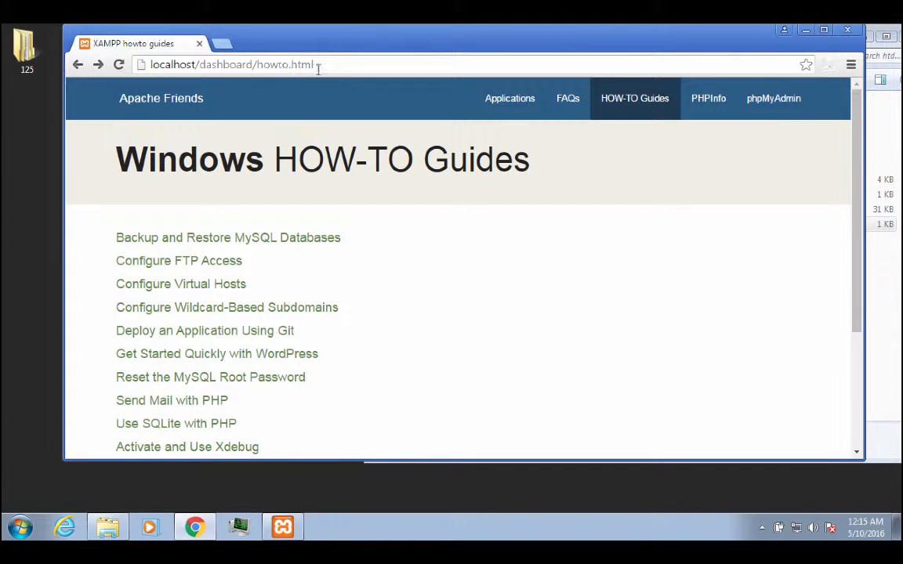
{"action": "mouse_move", "coordinate": [774, 98]}
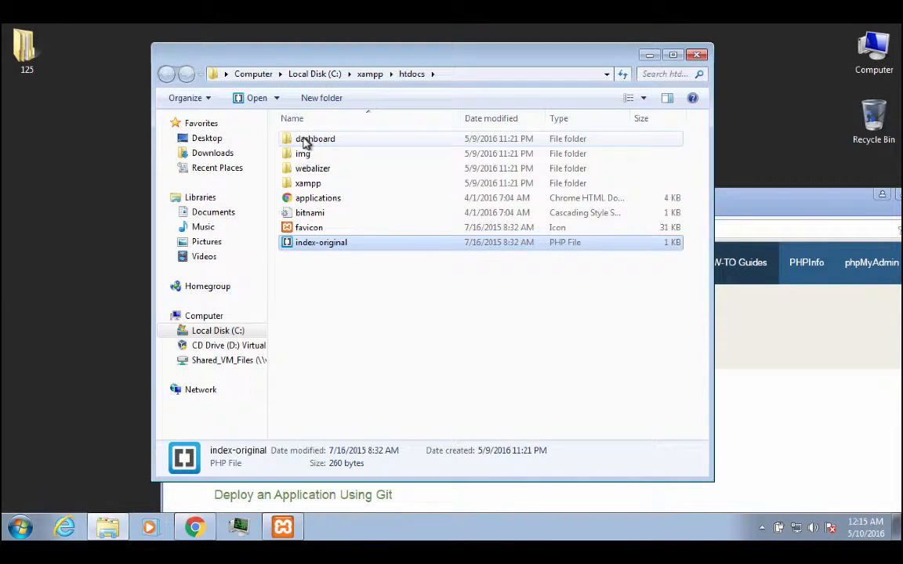
{"action": "mouse_move", "coordinate": [352, 280]}
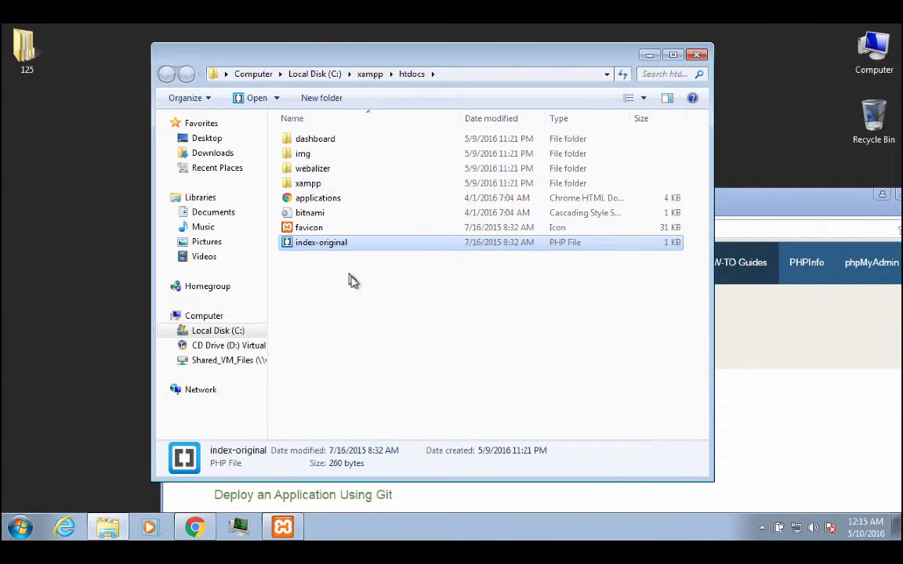
{"action": "mouse_move", "coordinate": [325, 266]}
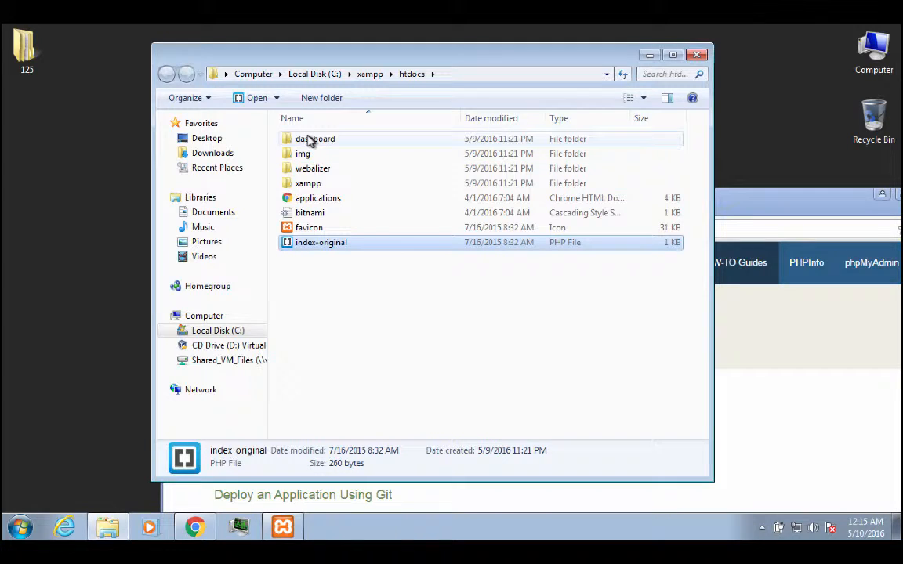
{"action": "mouse_move", "coordinate": [314, 273]}
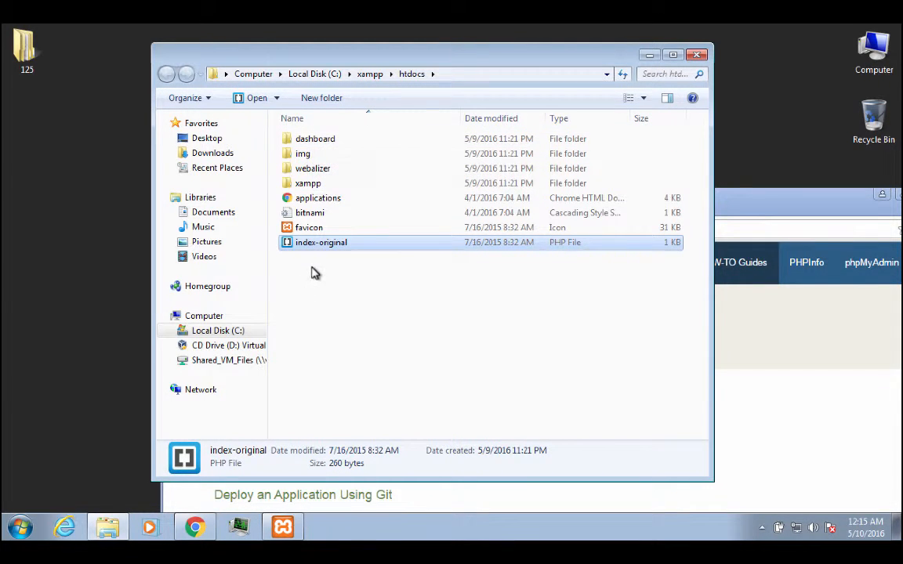
{"action": "mouse_move", "coordinate": [321, 243]}
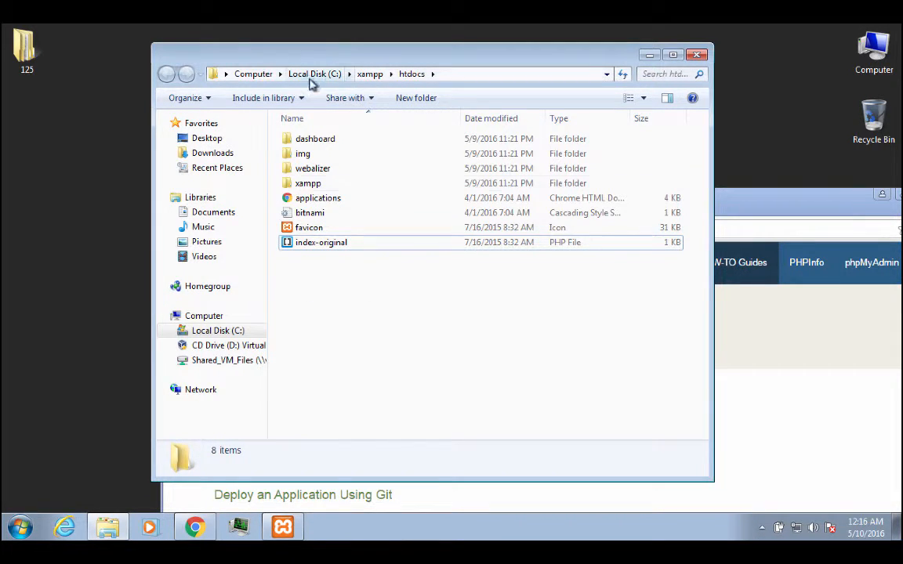
Create a new folder named dev in htdocs from the right-click menu
{"action": "right_click", "coordinate": [306, 270]}
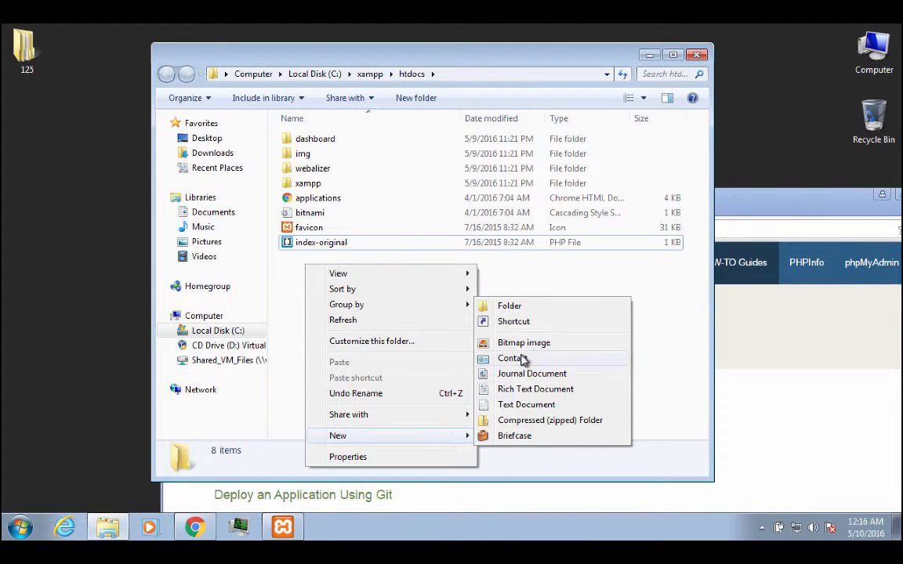
{"action": "left_click", "coordinate": [510, 306]}
{"action": "type", "text": "dev"}
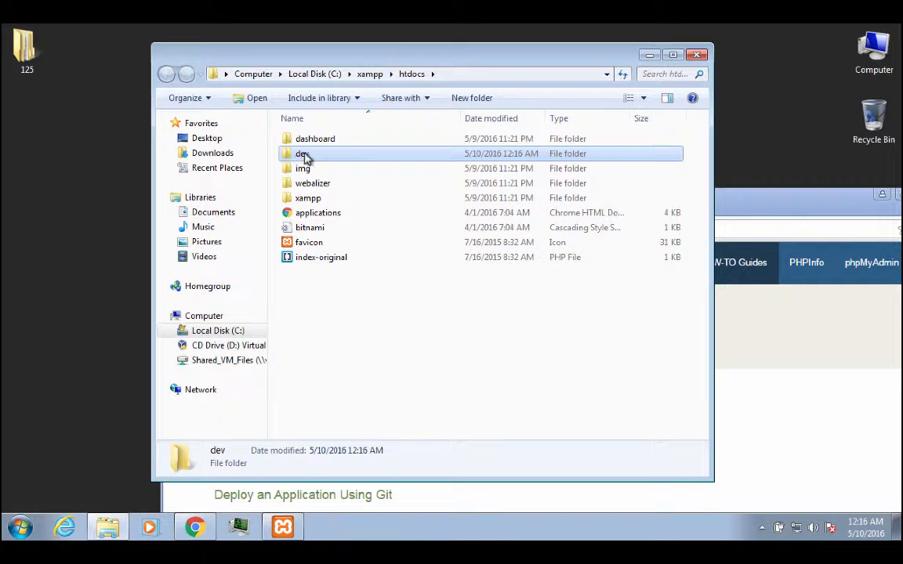
{"action": "mouse_move", "coordinate": [302, 153]}
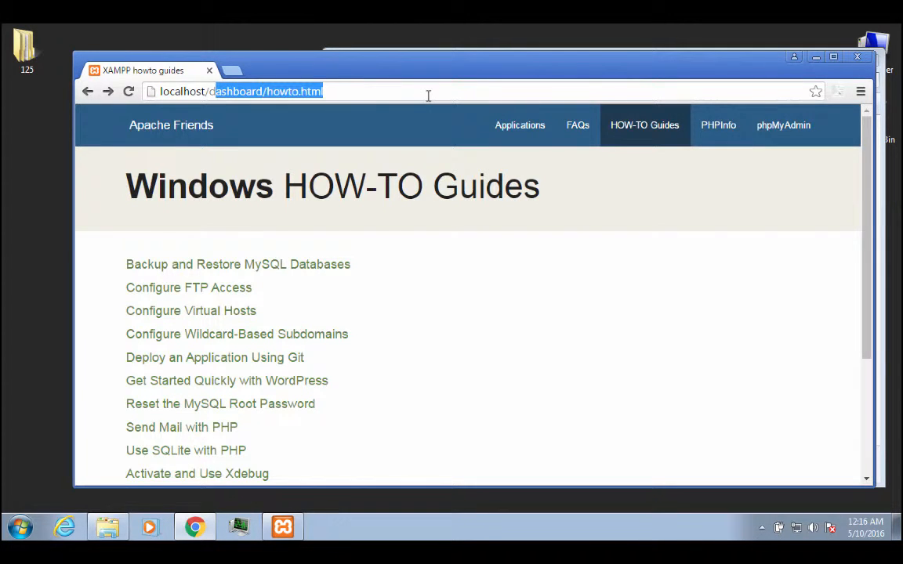
Load the empty localhost/dev listing, then stop MySQL in the Control Panel
{"action": "type", "text": "localhost/dev/"}
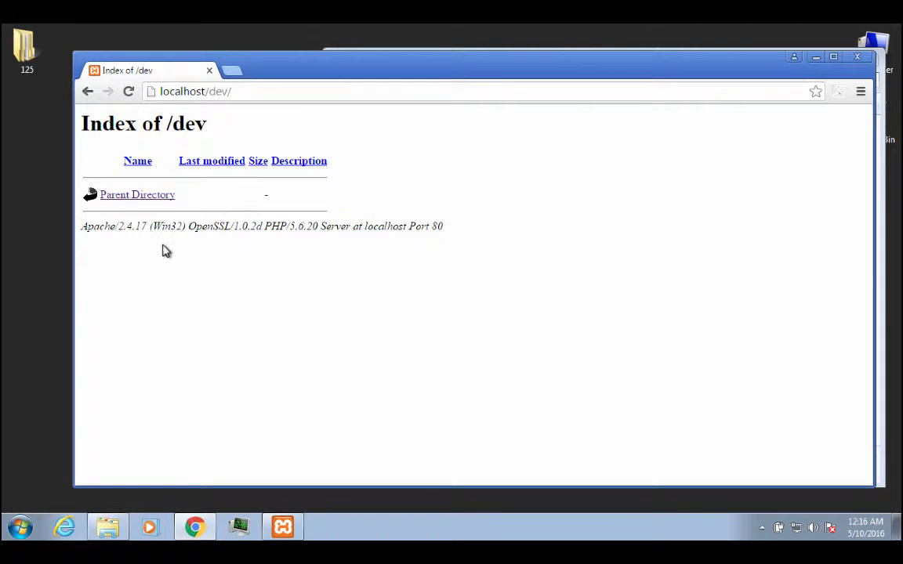
{"action": "mouse_move", "coordinate": [130, 368]}
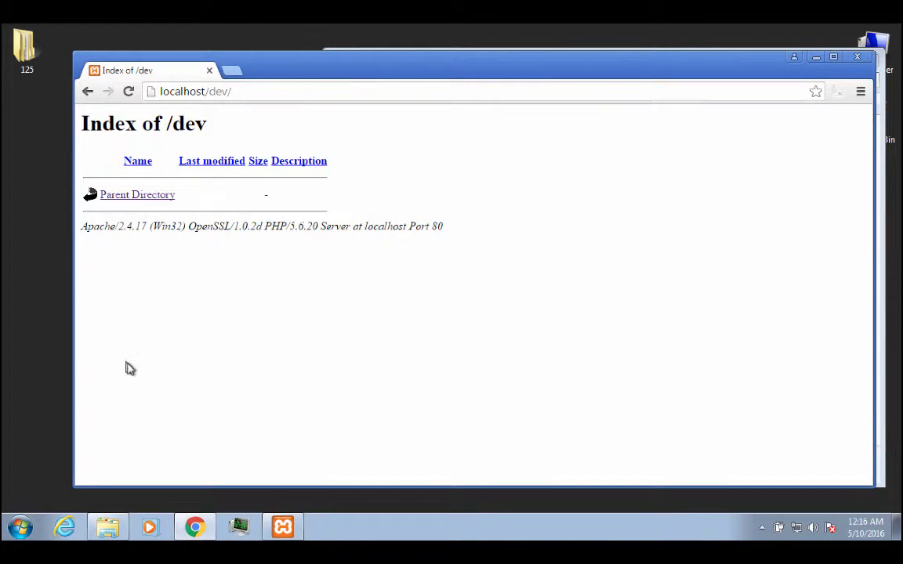
{"action": "mouse_move", "coordinate": [655, 113]}
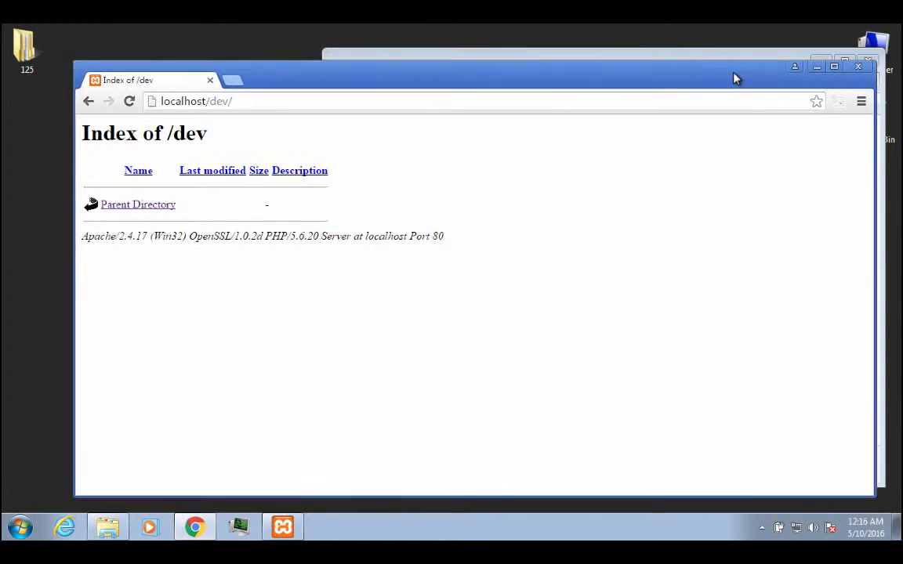
{"action": "mouse_move", "coordinate": [584, 61]}
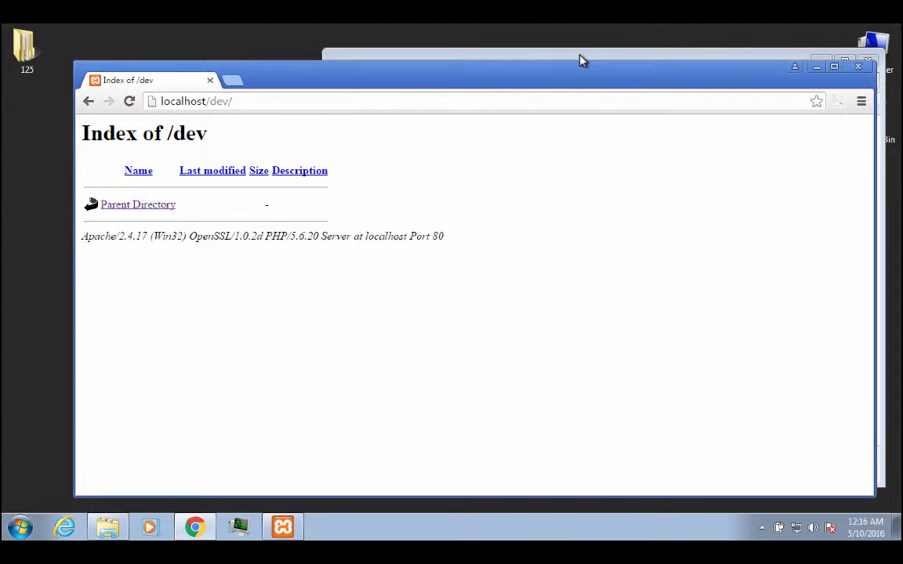
{"action": "mouse_move", "coordinate": [237, 162]}
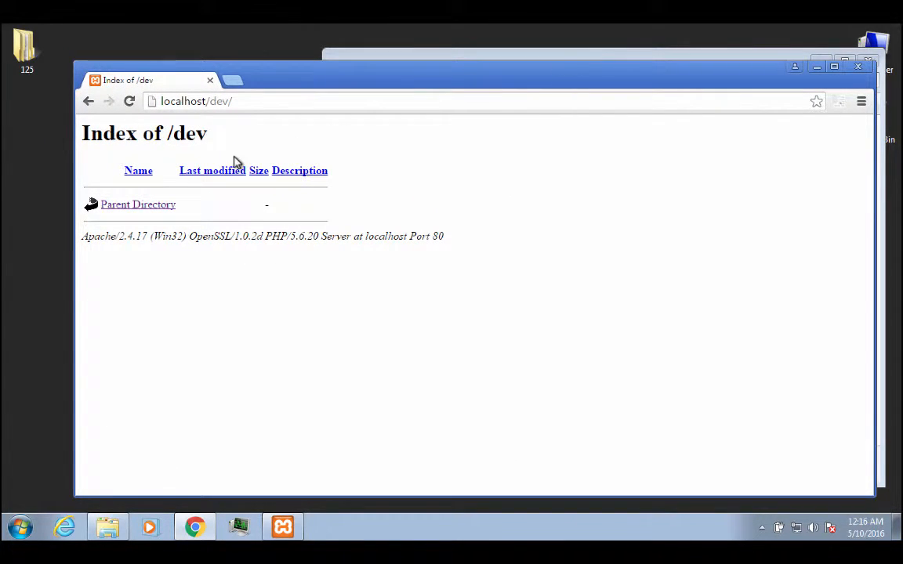
{"action": "mouse_move", "coordinate": [360, 101]}
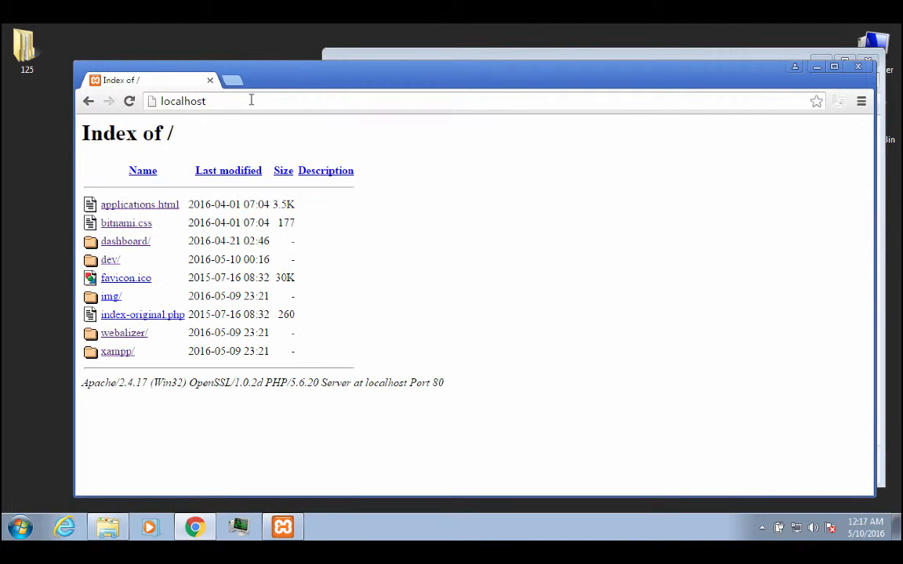
{"action": "mouse_move", "coordinate": [160, 283]}
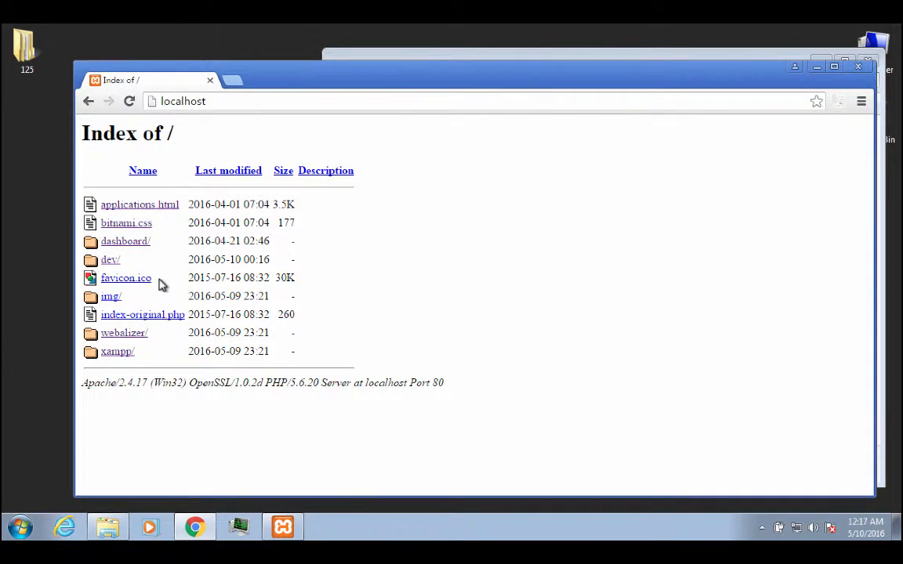
{"action": "left_click", "coordinate": [110, 260]}
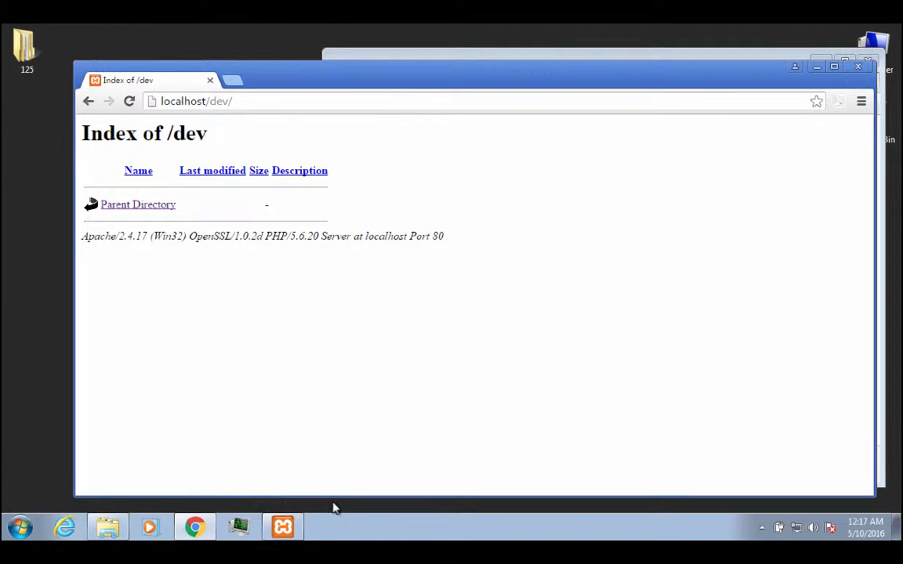
{"action": "left_click", "coordinate": [281, 526]}
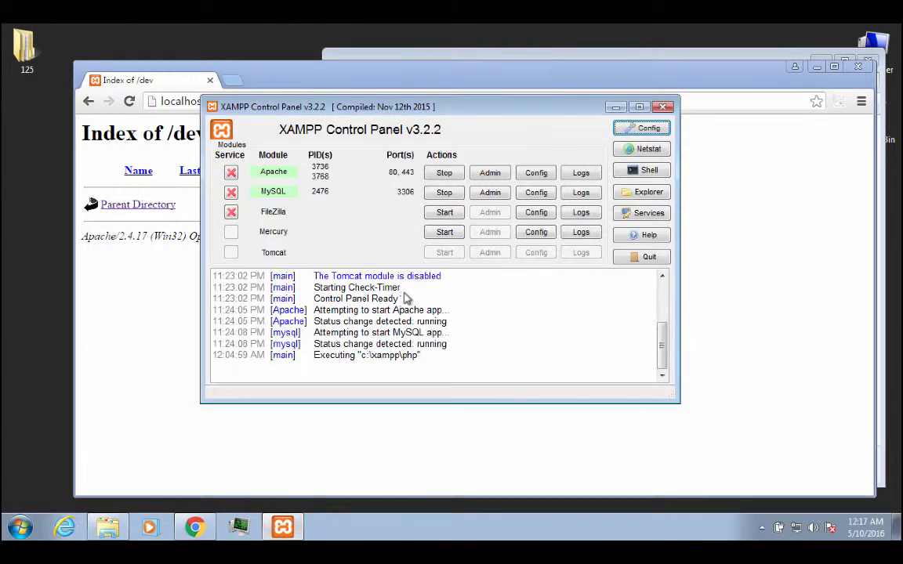
{"action": "left_click", "coordinate": [444, 192]}
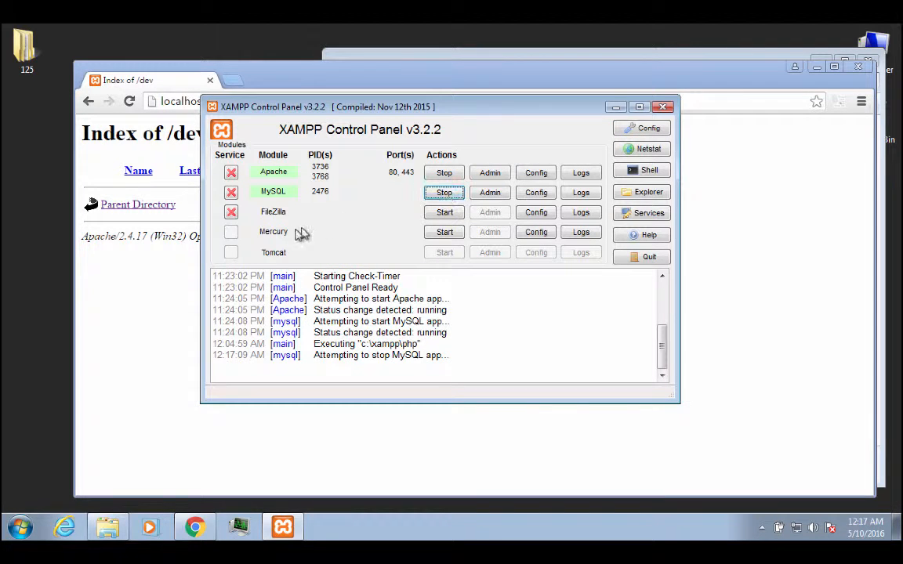
{"action": "left_click", "coordinate": [444, 192]}
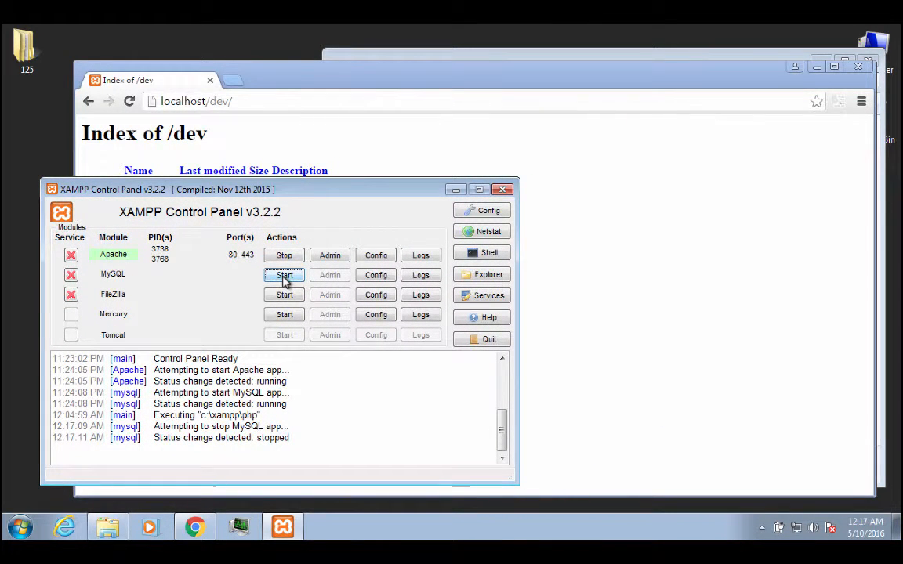
Open phpMyAdmin from the dashboard to show its MySQL connection error
{"action": "left_click", "coordinate": [349, 73]}
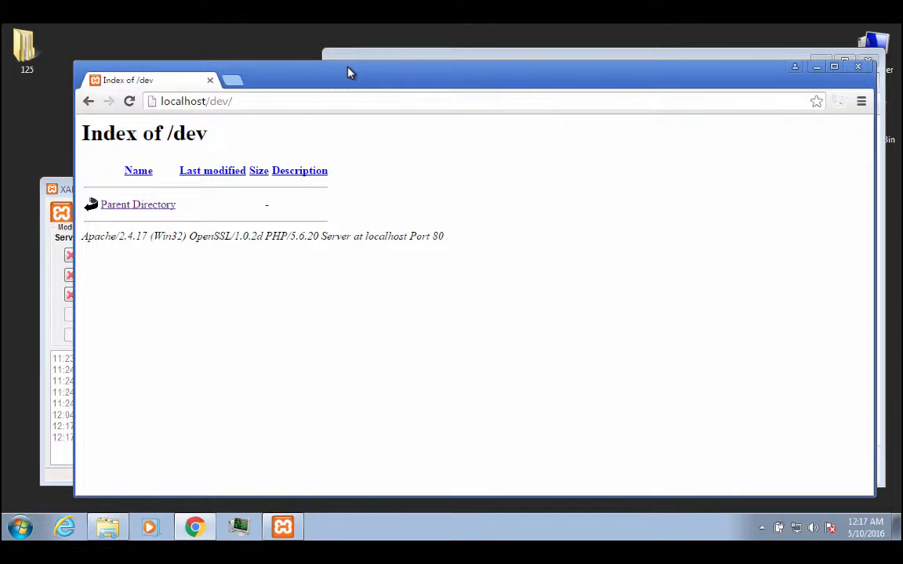
{"action": "mouse_move", "coordinate": [129, 118]}
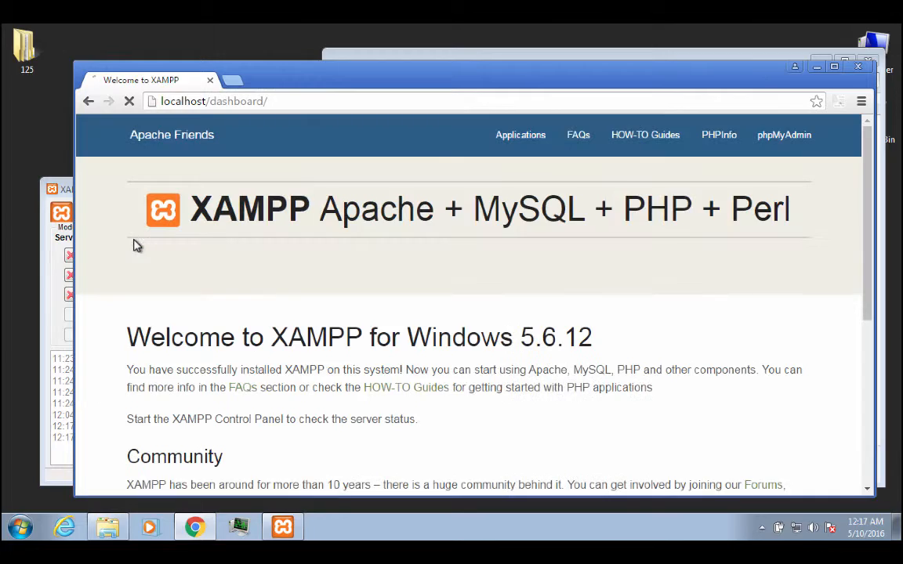
{"action": "left_click", "coordinate": [784, 135]}
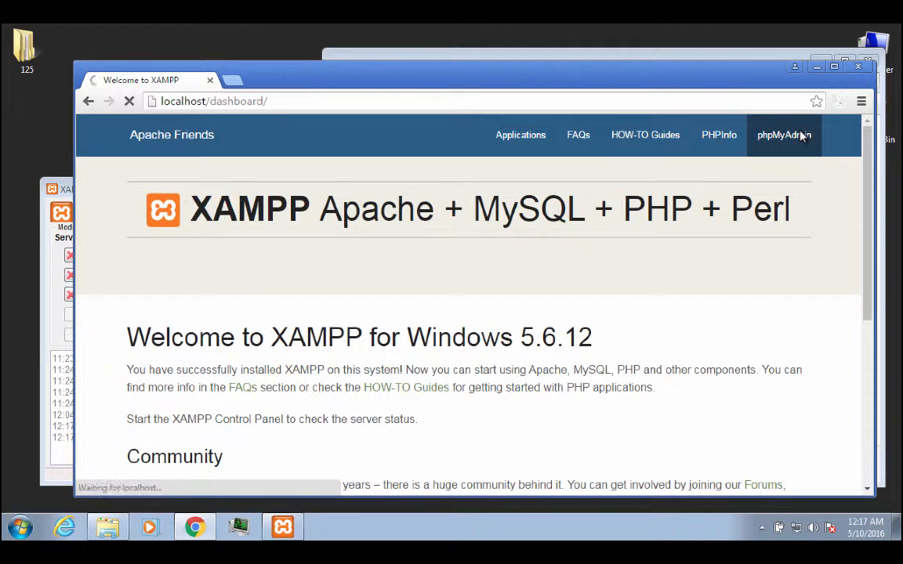
{"action": "left_click", "coordinate": [784, 135]}
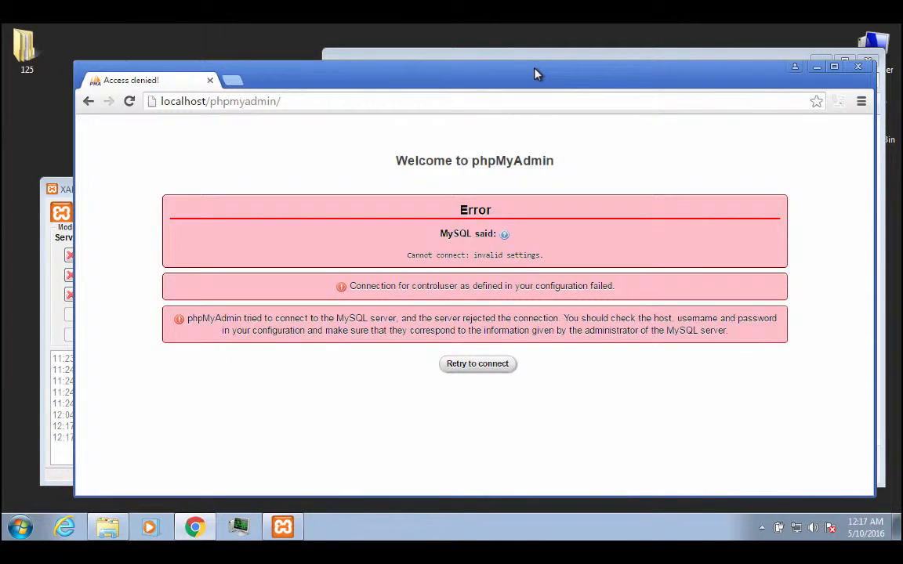
{"action": "mouse_move", "coordinate": [478, 81]}
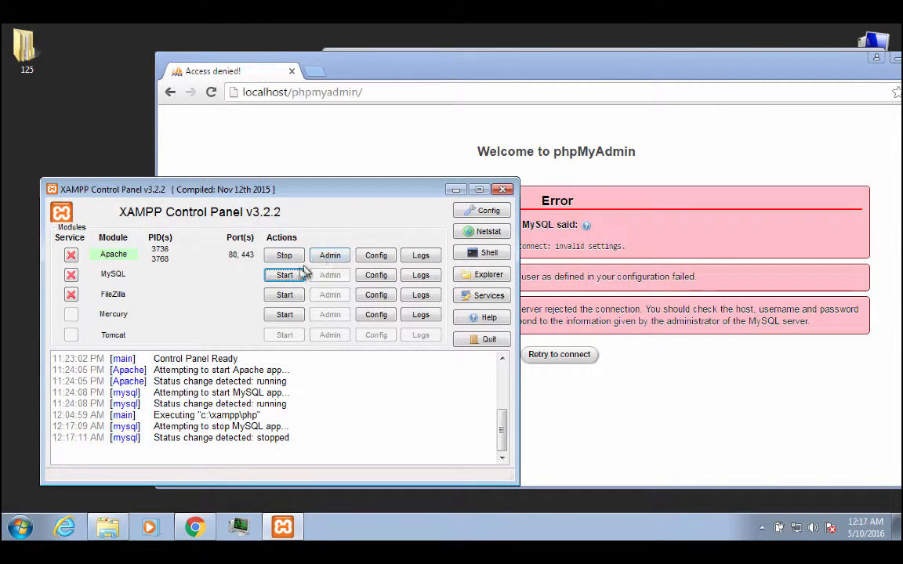
Stop Apache and reload localhost/phpmyadmin/ to see the connection refused
{"action": "left_click", "coordinate": [284, 255]}
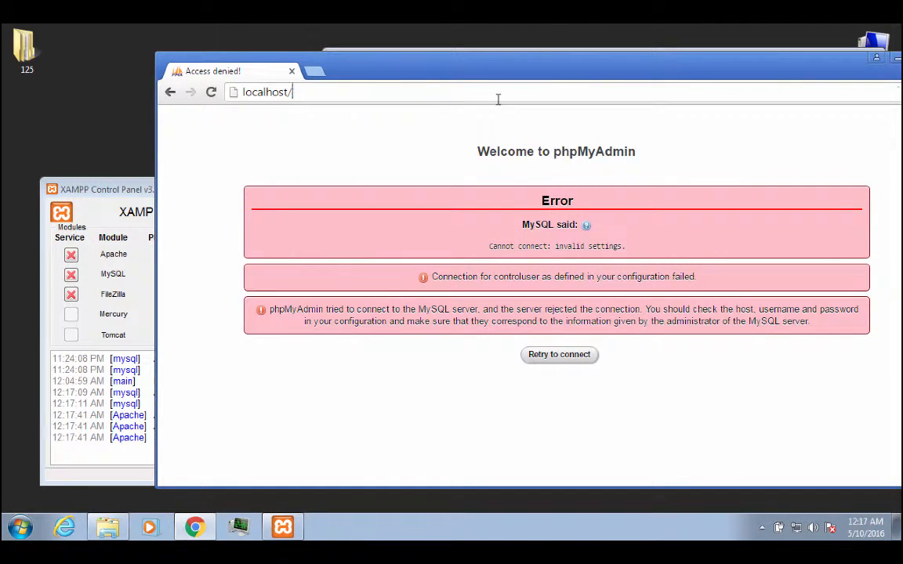
{"action": "type", "text": "phpmyadmin/"}
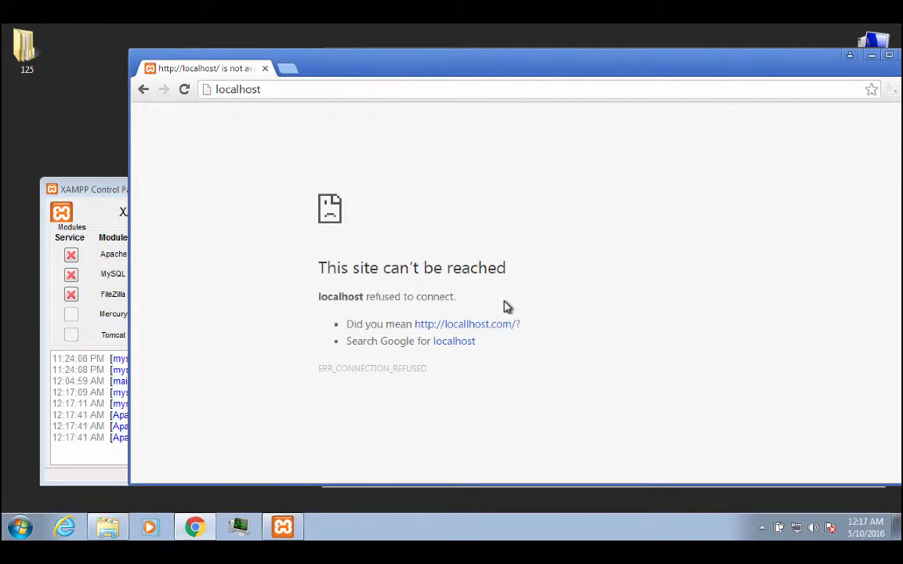
{"action": "mouse_move", "coordinate": [290, 232]}
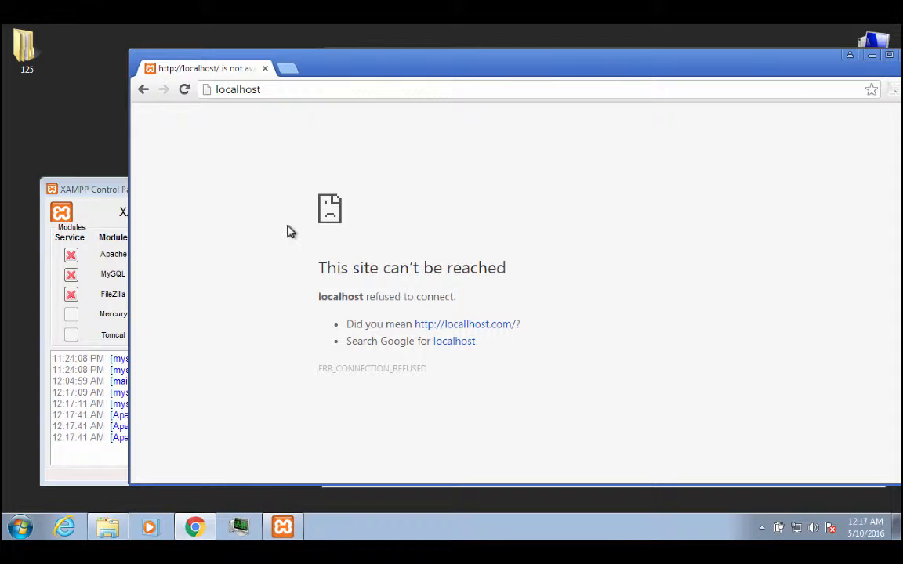
{"action": "left_click", "coordinate": [184, 89]}
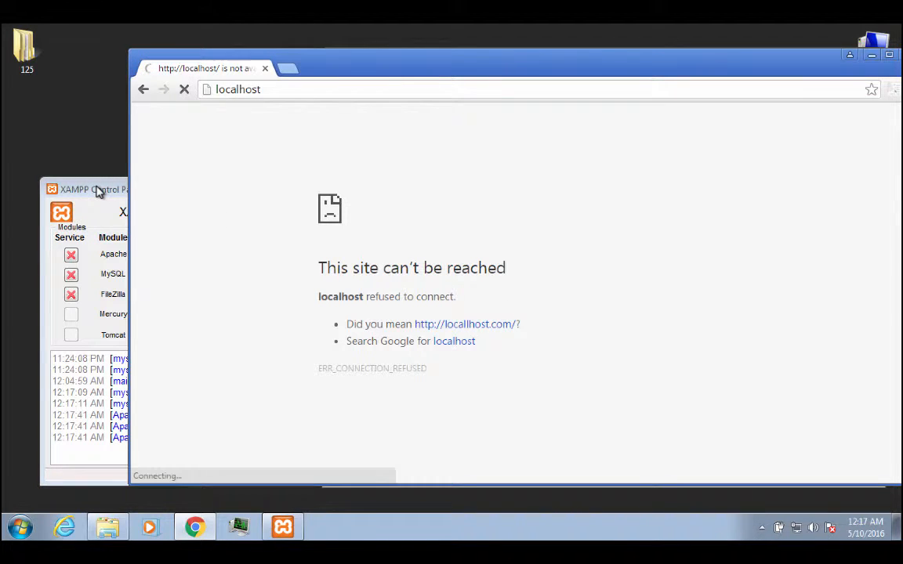
Start Apache again and reload localhost to confirm it responds
{"action": "left_click", "coordinate": [102, 188]}
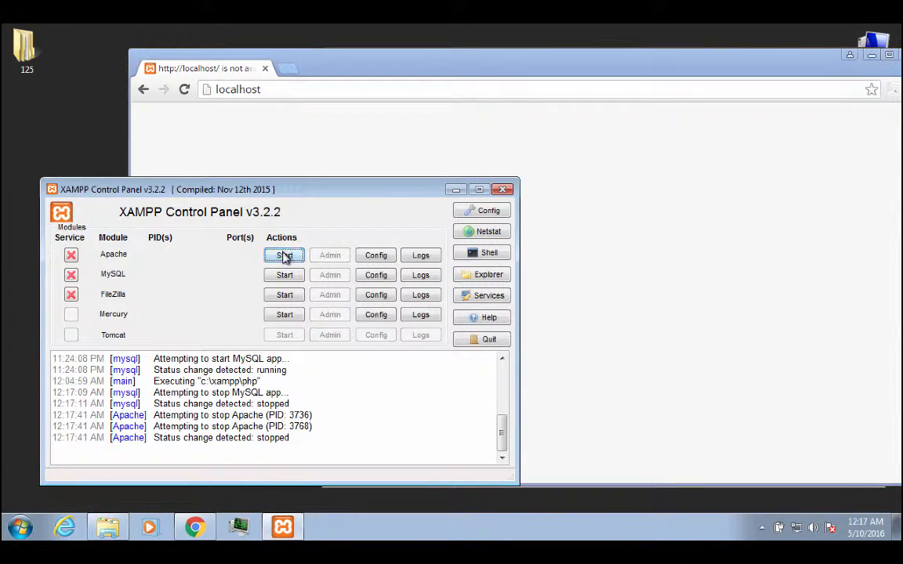
{"action": "left_click", "coordinate": [284, 255]}
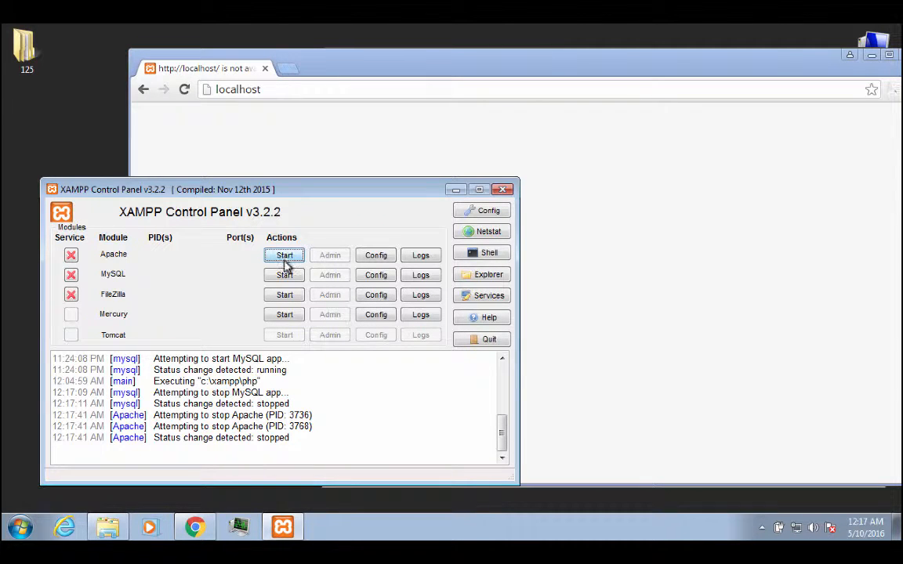
{"action": "left_click", "coordinate": [284, 254]}
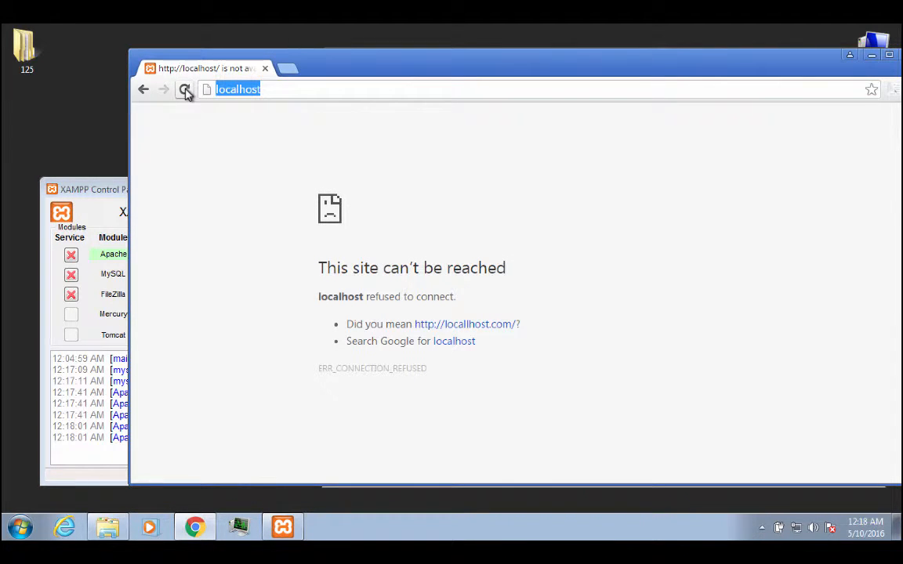
{"action": "left_click", "coordinate": [186, 89]}
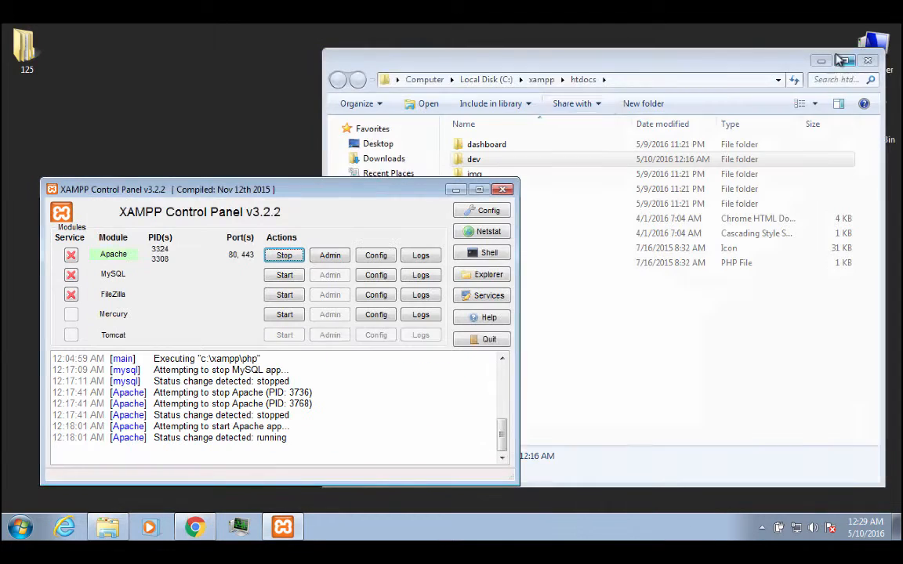
{"action": "mouse_move", "coordinate": [423, 175]}
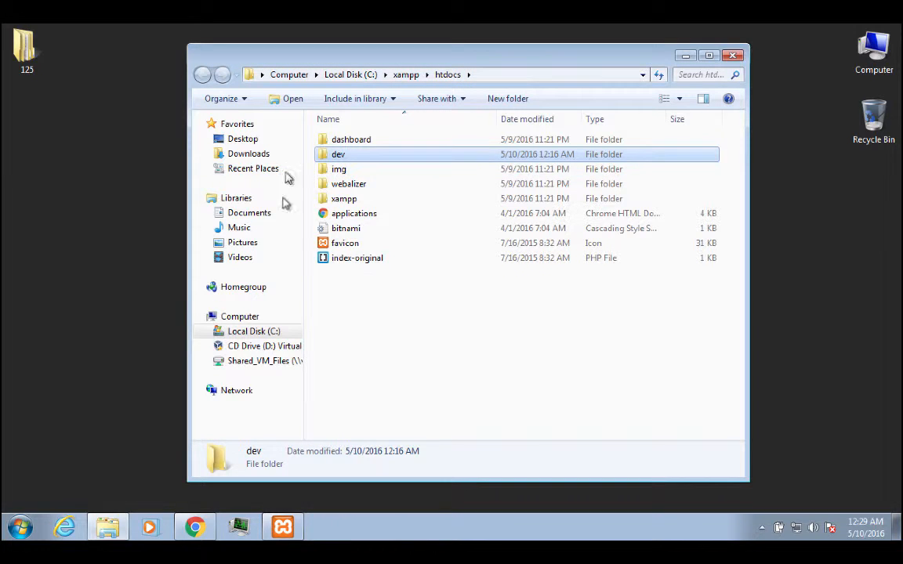
{"action": "mouse_move", "coordinate": [375, 350]}
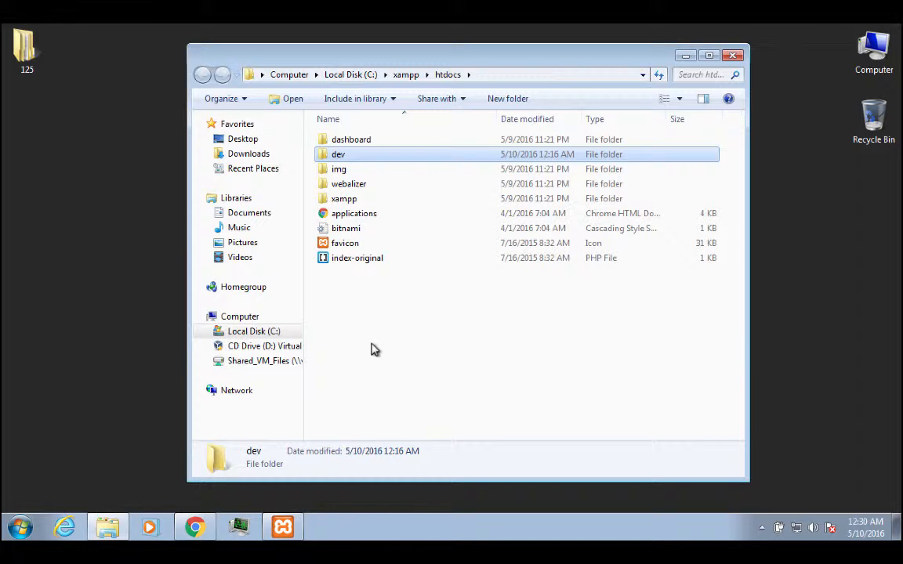
{"action": "mouse_move", "coordinate": [427, 237]}
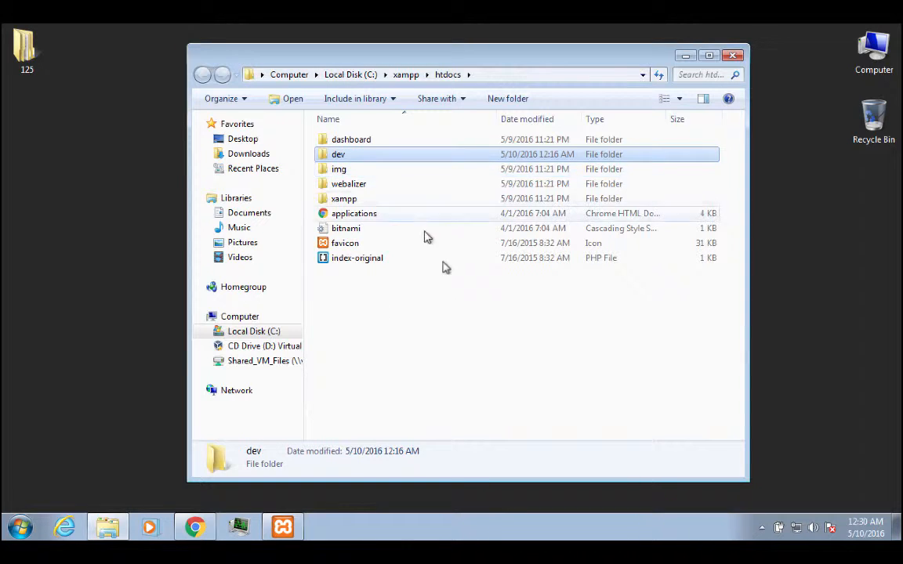
{"action": "mouse_move", "coordinate": [477, 308]}
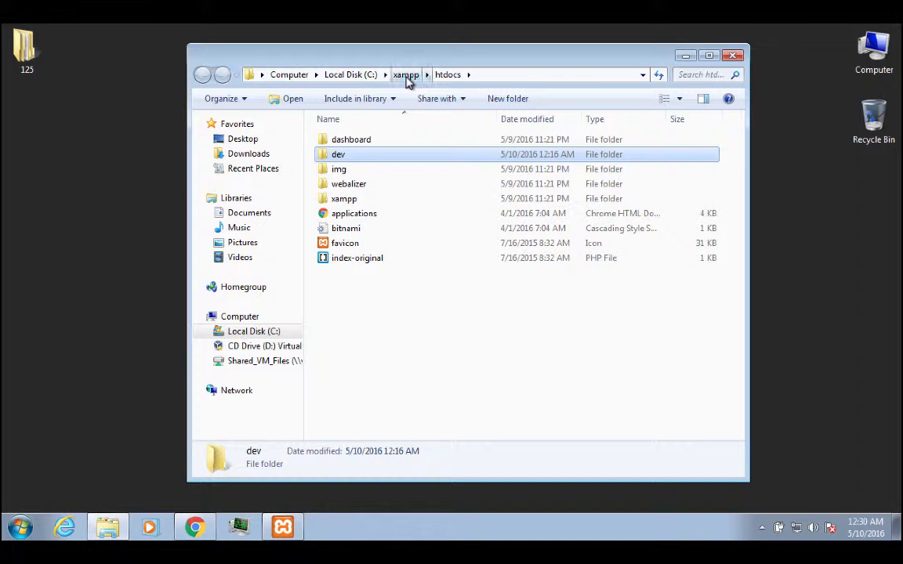
Go up to C:\xampp and set the htdocs folder icon to the WebIcon globe
{"action": "left_click", "coordinate": [405, 74]}
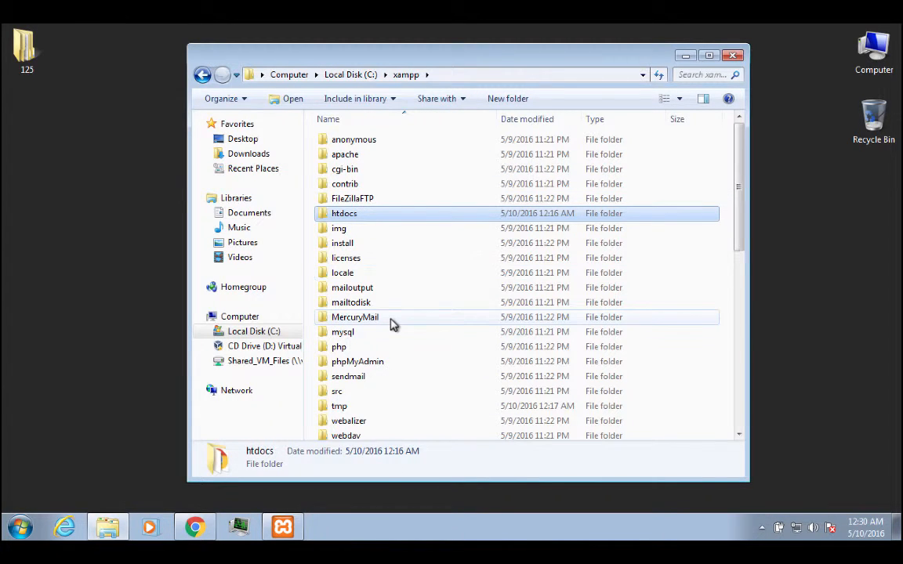
{"action": "mouse_move", "coordinate": [380, 305]}
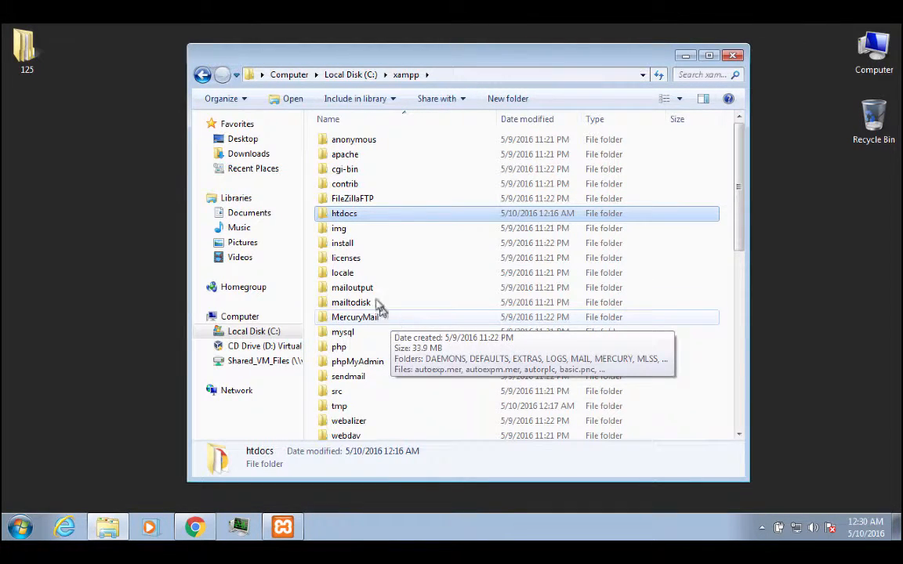
{"action": "mouse_move", "coordinate": [343, 213]}
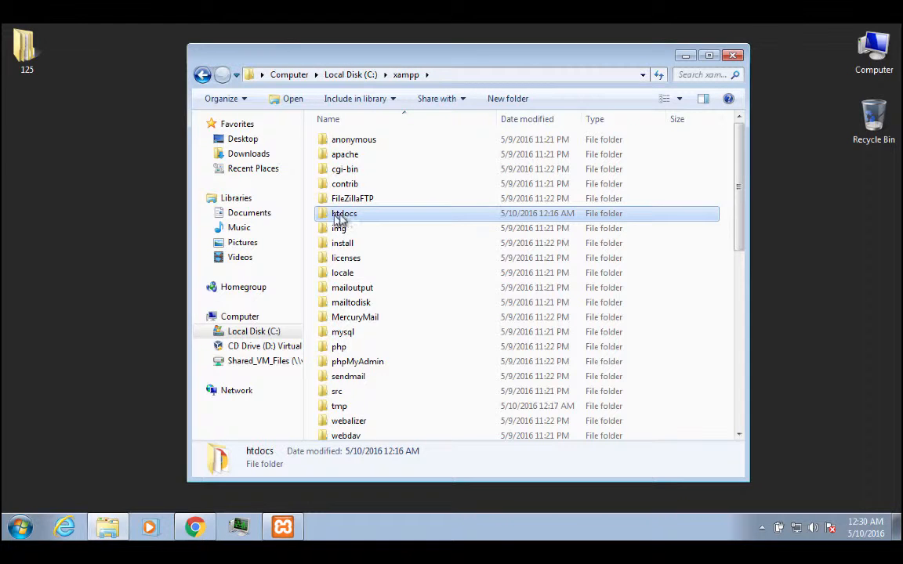
{"action": "mouse_move", "coordinate": [344, 213]}
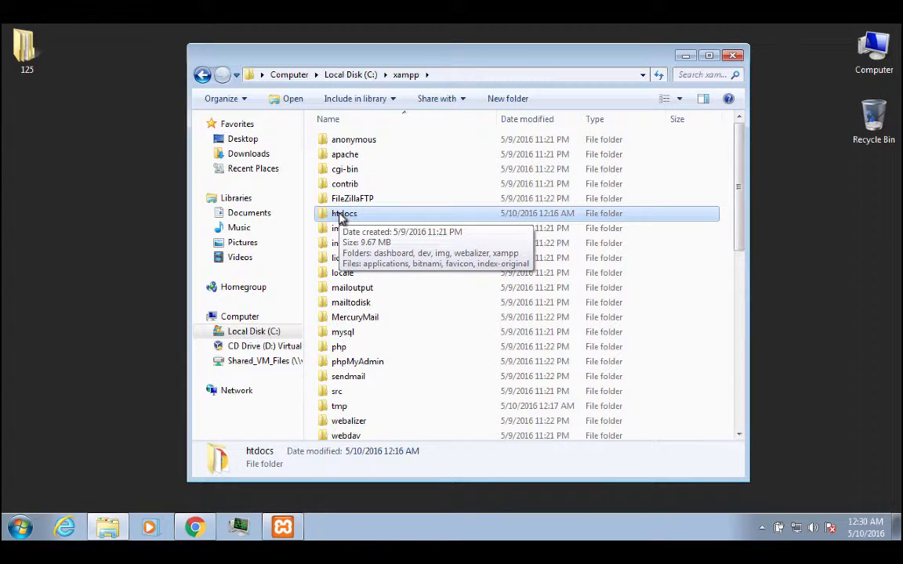
{"action": "mouse_move", "coordinate": [325, 221]}
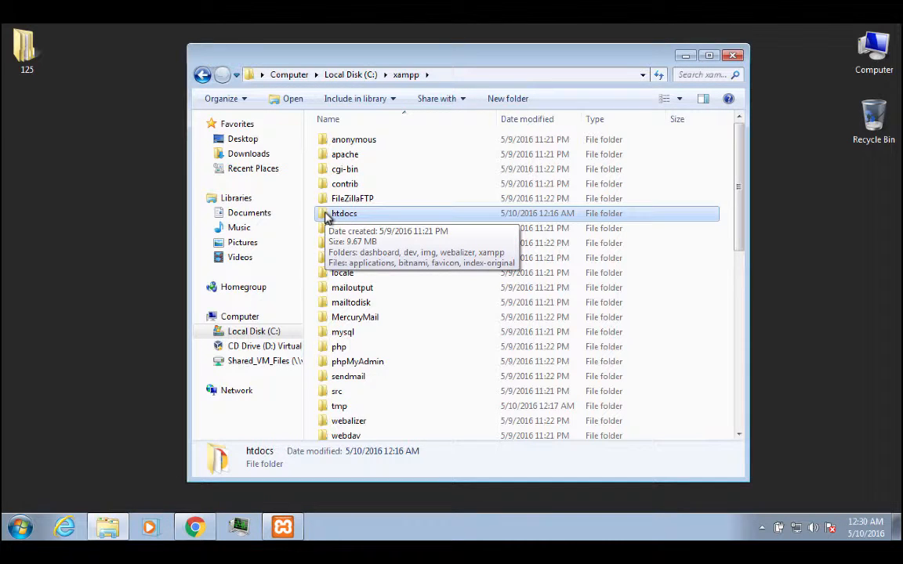
{"action": "right_click", "coordinate": [344, 214]}
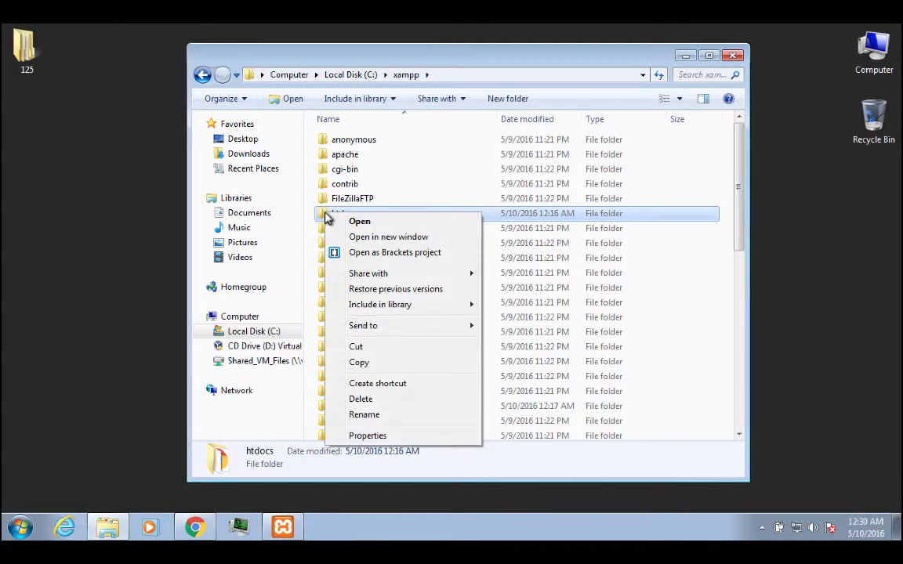
{"action": "left_click", "coordinate": [367, 435]}
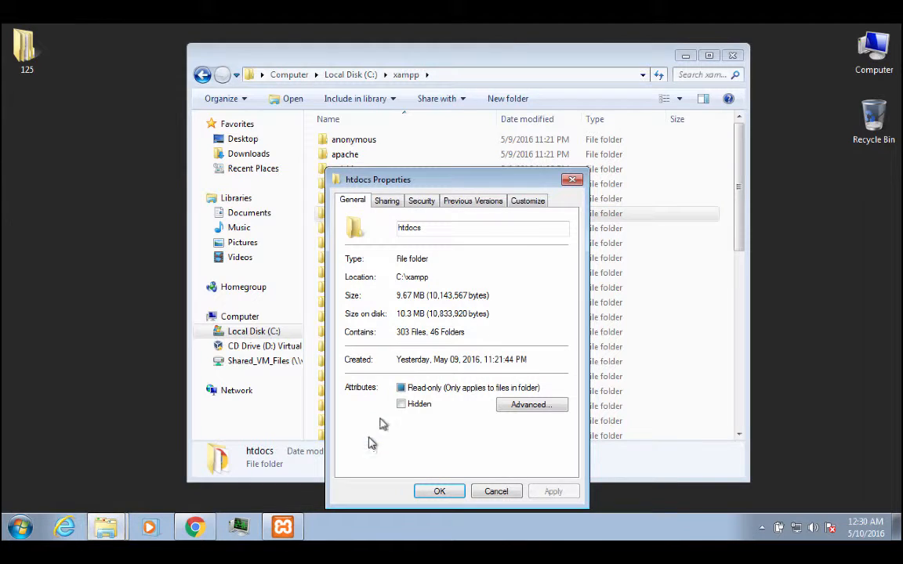
{"action": "left_click", "coordinate": [528, 200]}
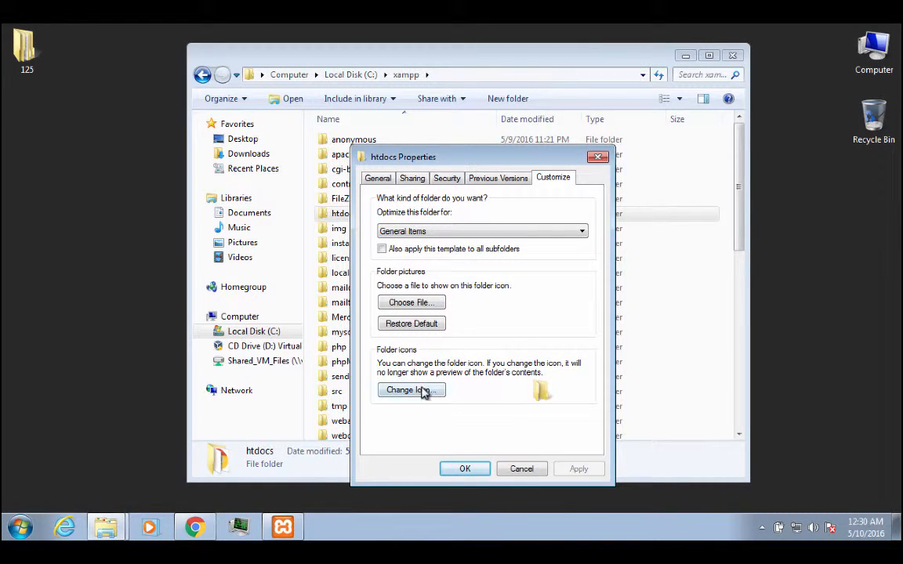
{"action": "left_click", "coordinate": [411, 390]}
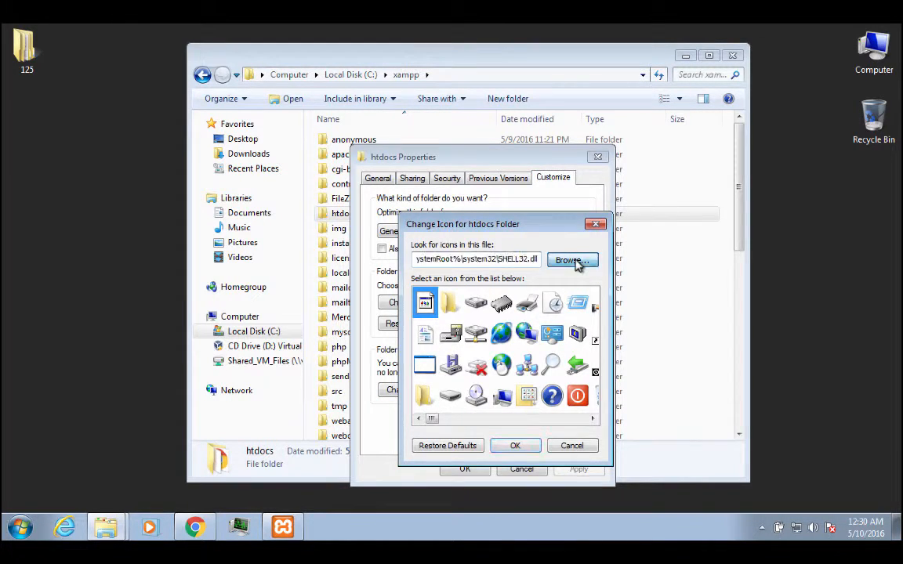
{"action": "left_click", "coordinate": [568, 260]}
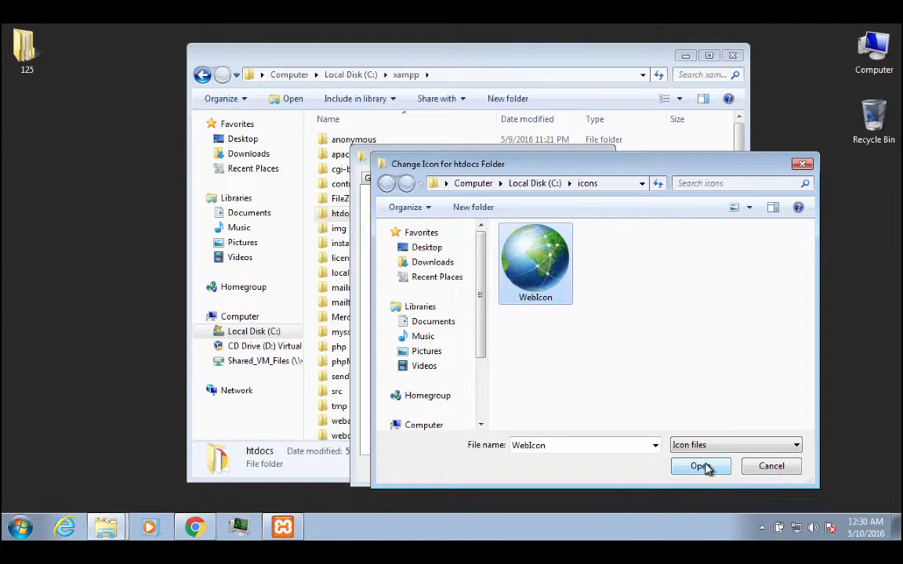
{"action": "left_click", "coordinate": [698, 466]}
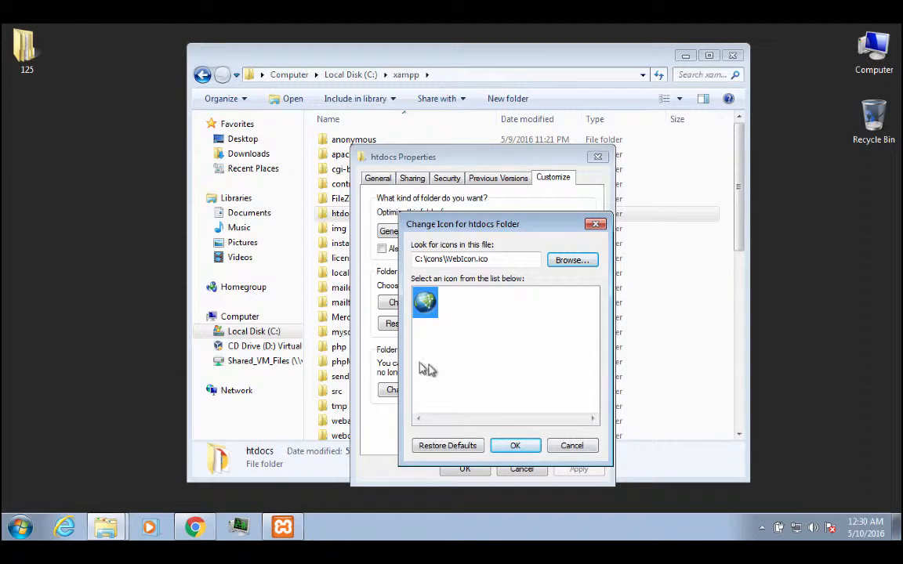
{"action": "left_click", "coordinate": [515, 445]}
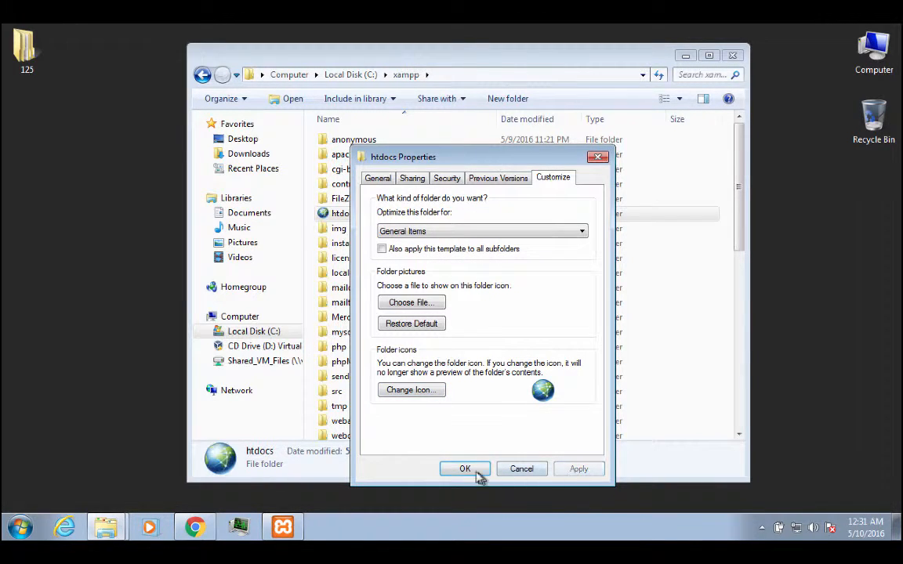
{"action": "left_click", "coordinate": [465, 468]}
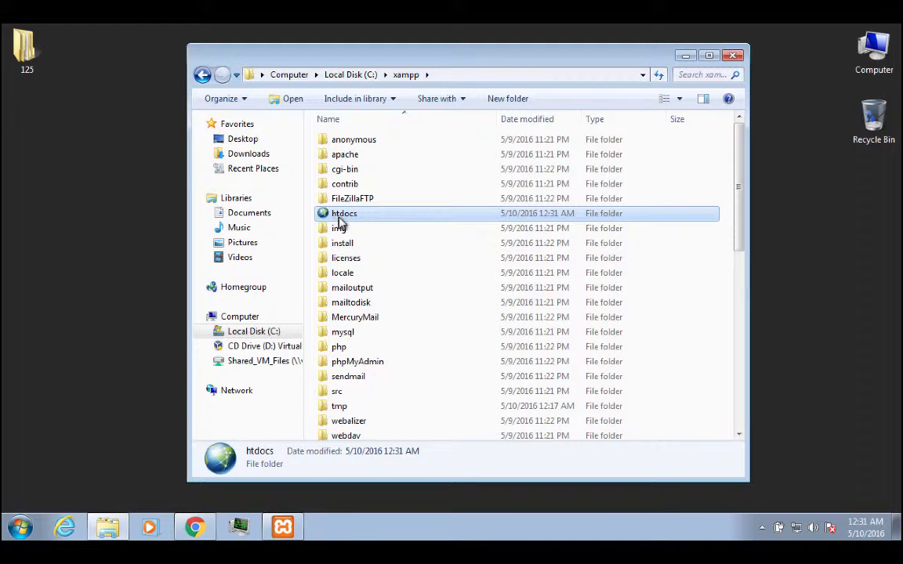
{"action": "mouse_move", "coordinate": [343, 213]}
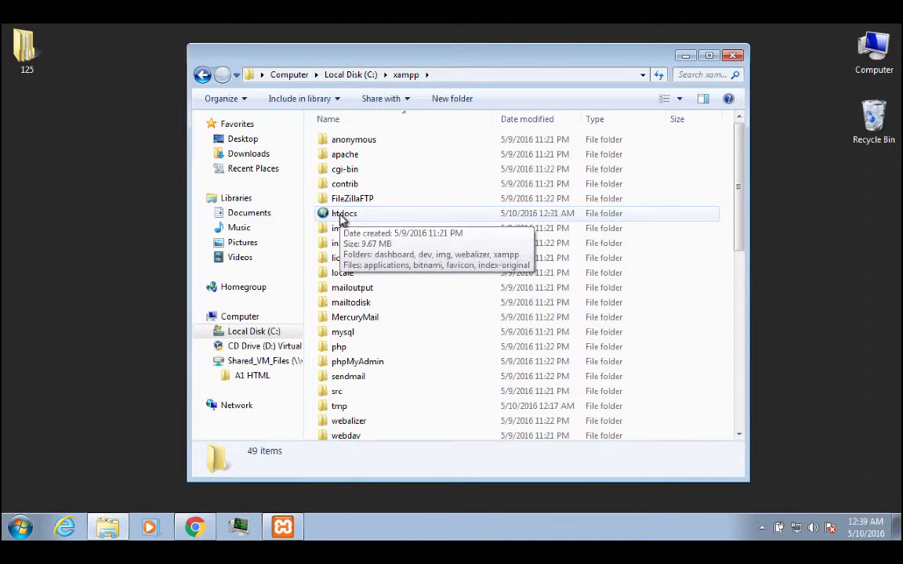
Create a shortcut to the htdocs folder and move it onto the desktop
{"action": "right_click", "coordinate": [344, 213]}
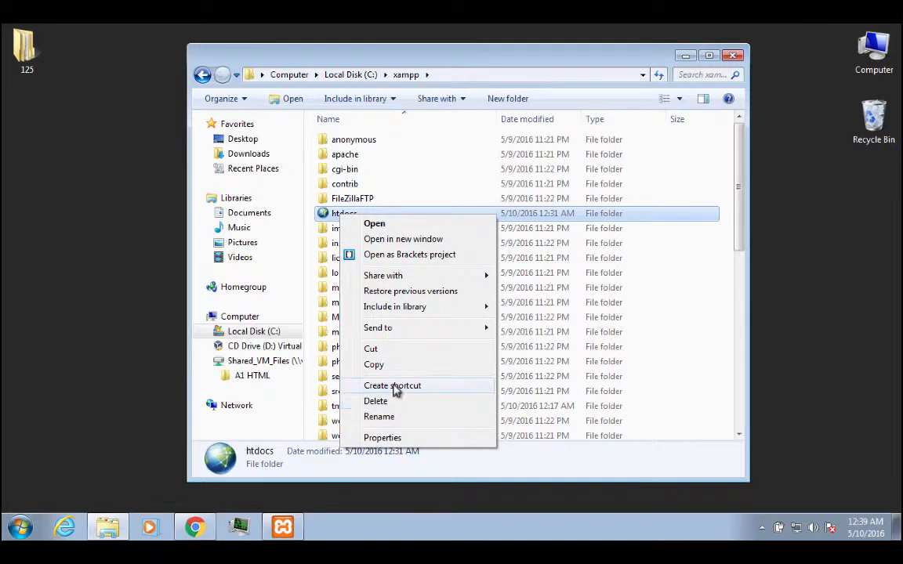
{"action": "left_click", "coordinate": [392, 385]}
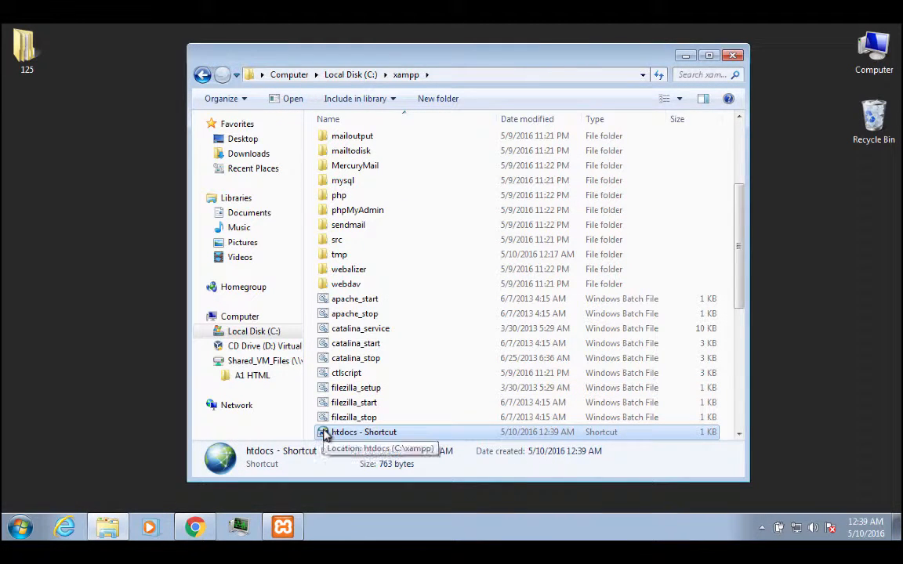
{"action": "left_click_drag", "start_coordinate": [363, 432], "coordinate": [133, 196]}
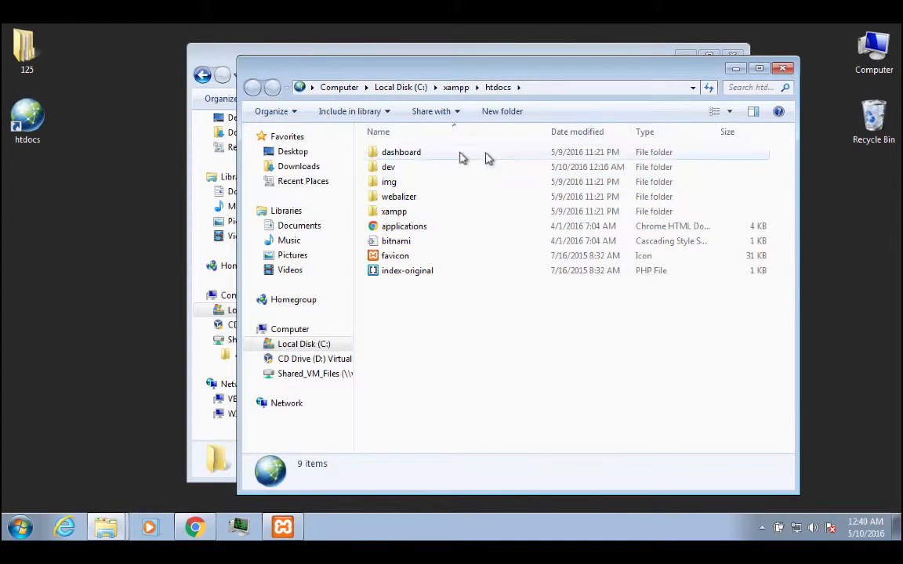
{"action": "mouse_move", "coordinate": [474, 141]}
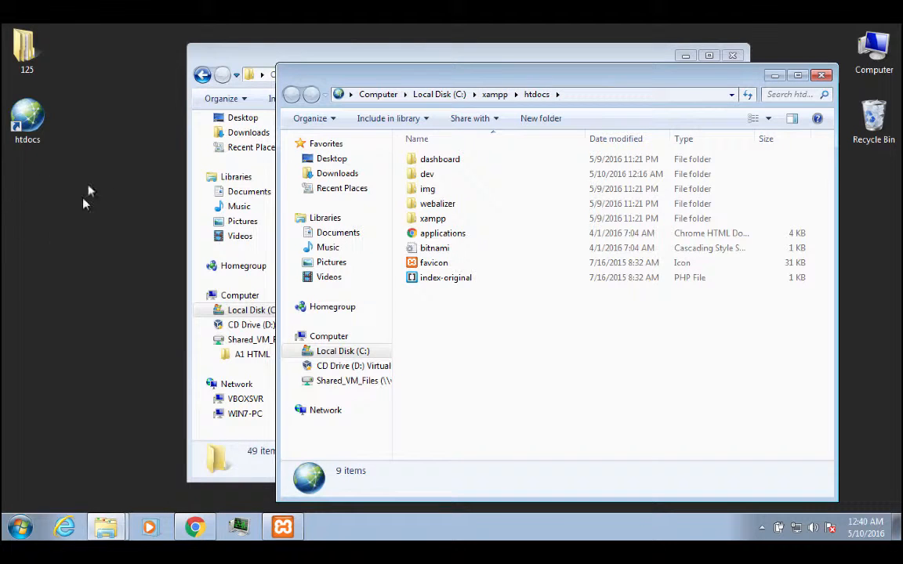
{"action": "mouse_move", "coordinate": [55, 222]}
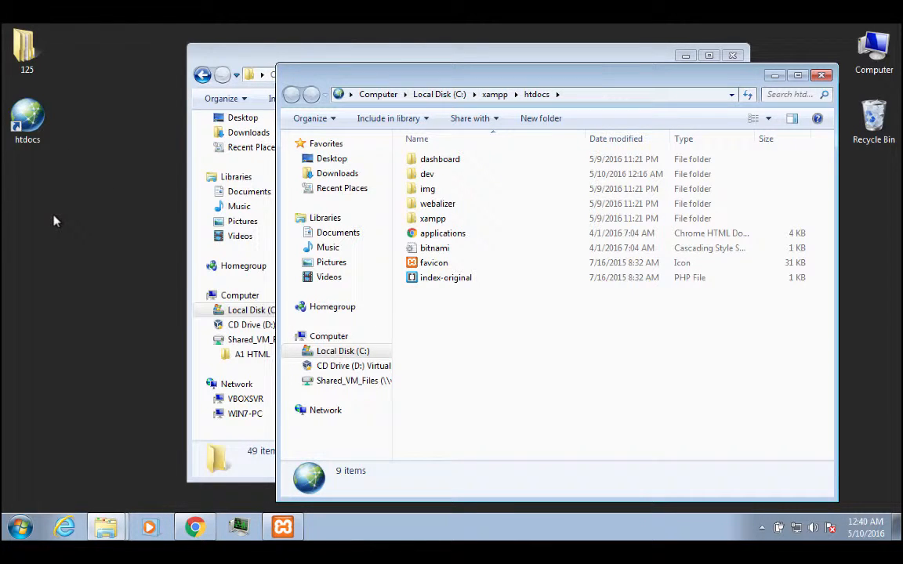
{"action": "mouse_move", "coordinate": [56, 199]}
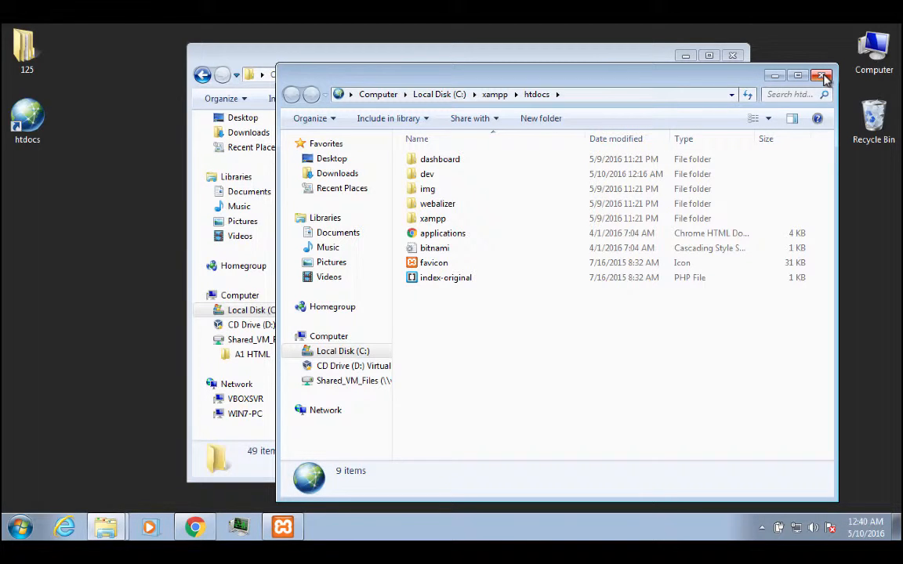
Close the htdocs window, returning to the C:\xampp folder
{"action": "left_click", "coordinate": [824, 75]}
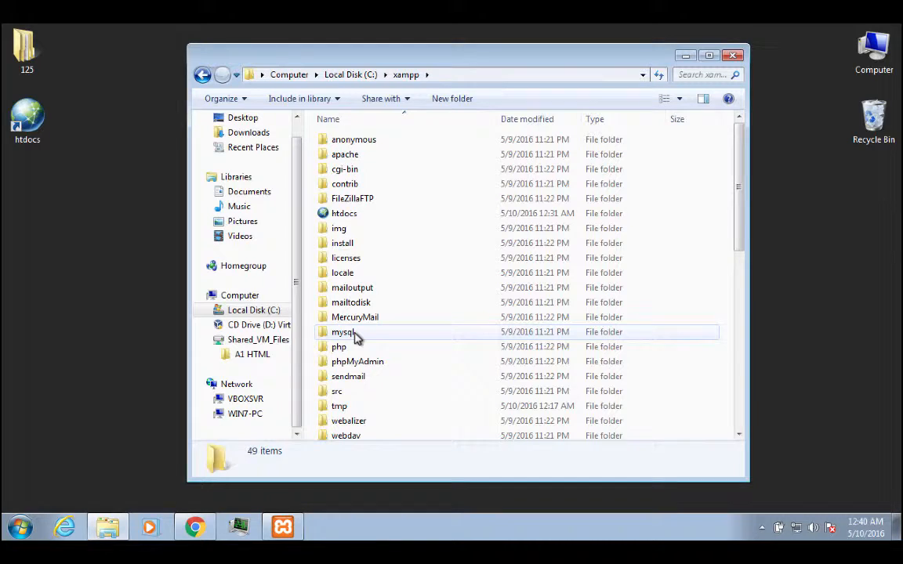
{"action": "mouse_move", "coordinate": [345, 213]}
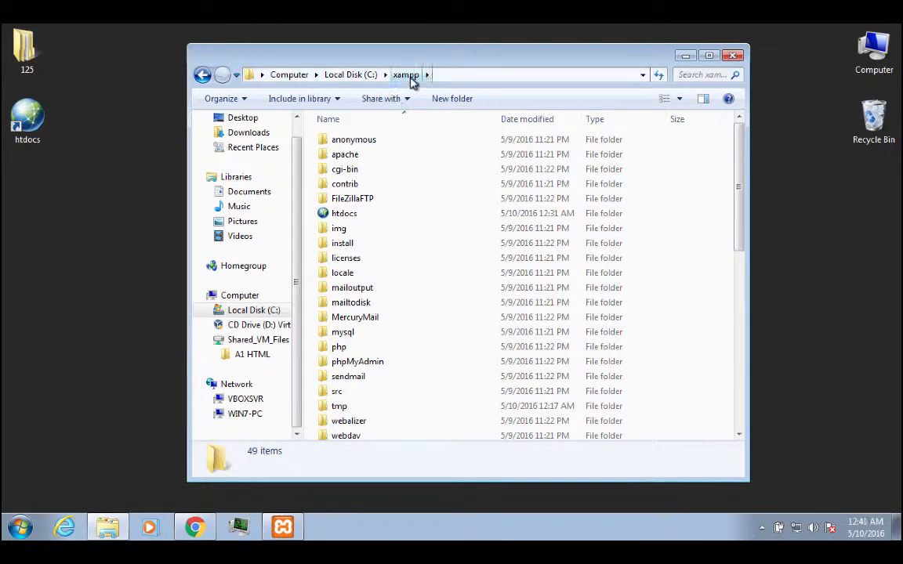
{"action": "mouse_move", "coordinate": [360, 85]}
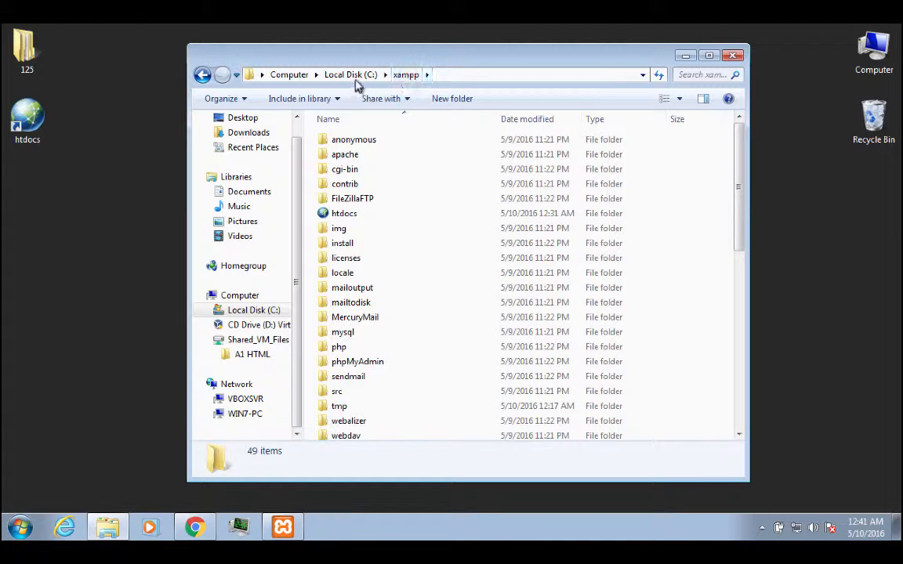